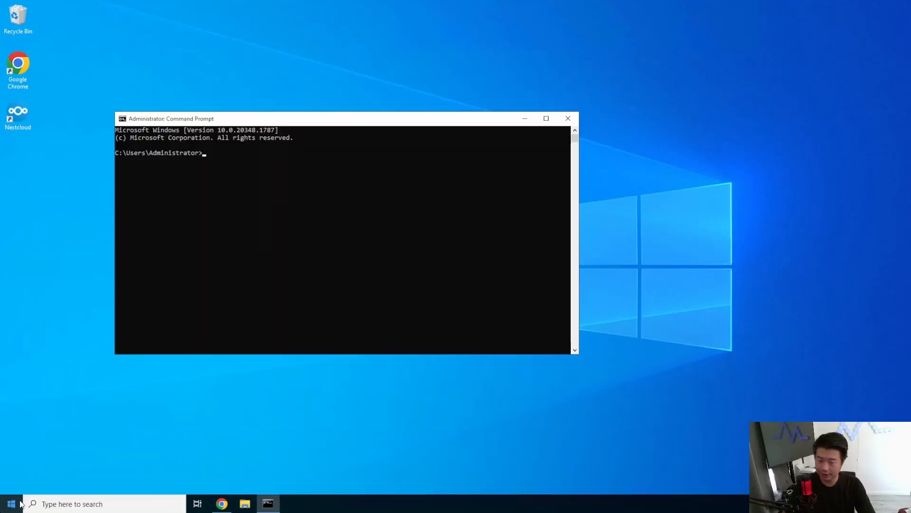
Open an SSH session as root to 172.16.1.50, accepting the host key.
type("ssh root@172.16.1.50")
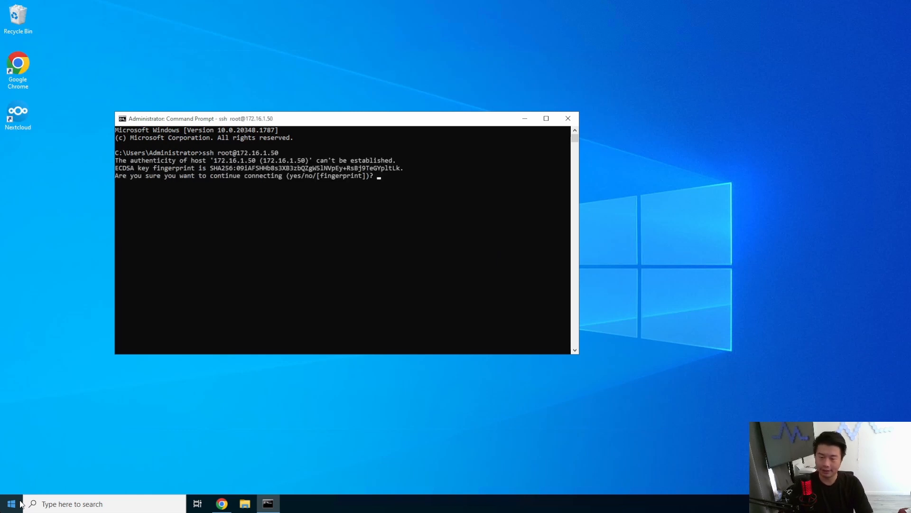
type("yes")
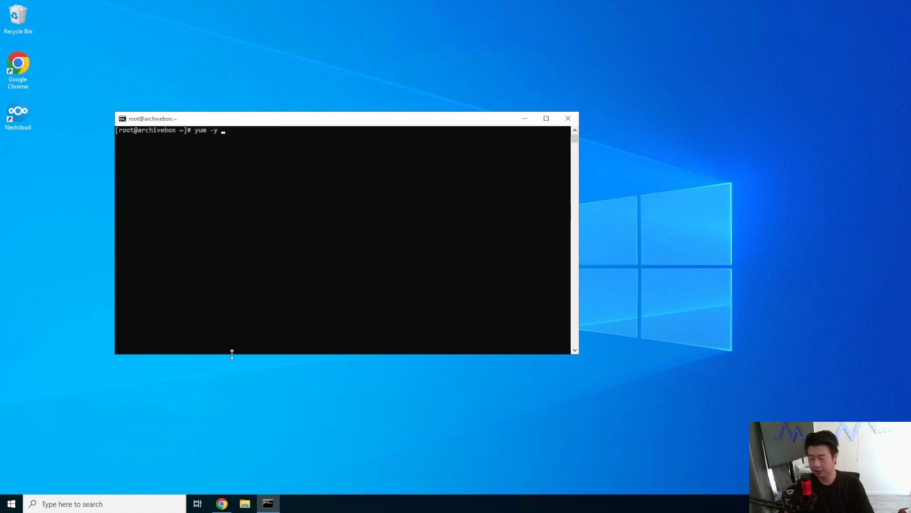
type("config")
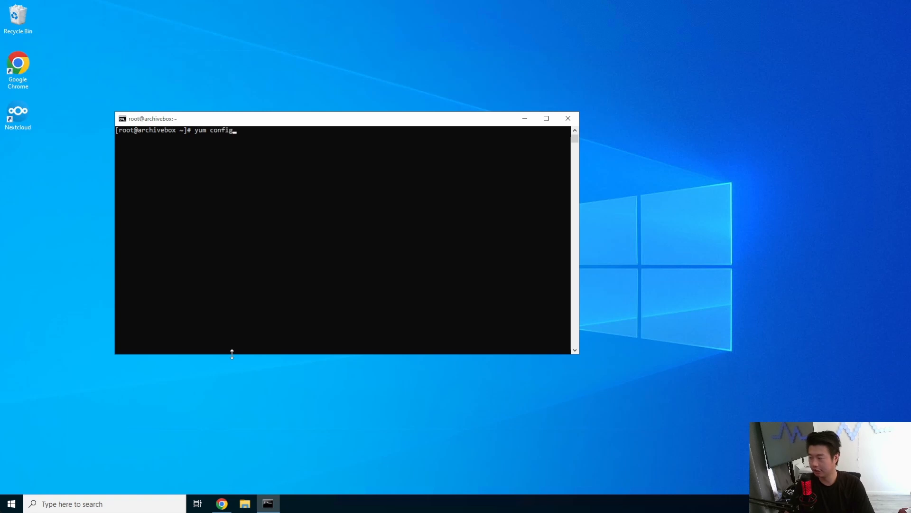
type("-manager")
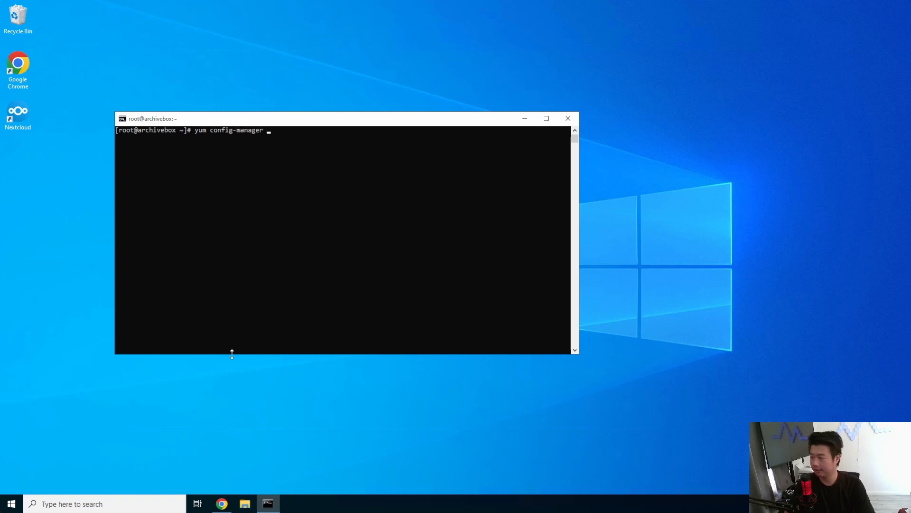
type("--add-re")
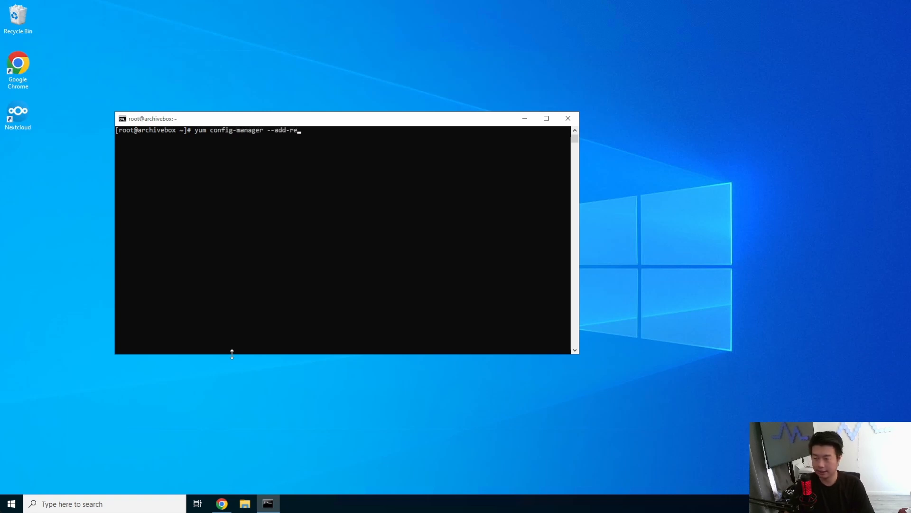
type("po https:/")
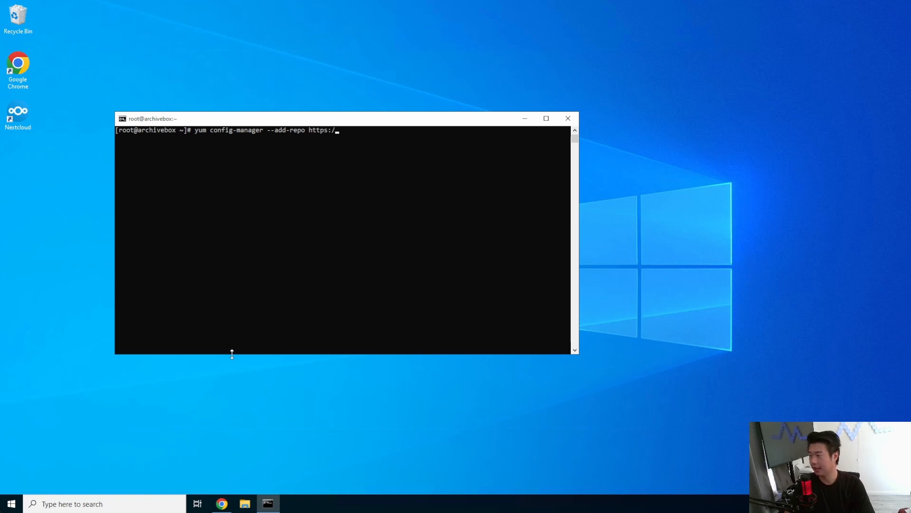
type("/download.docker")
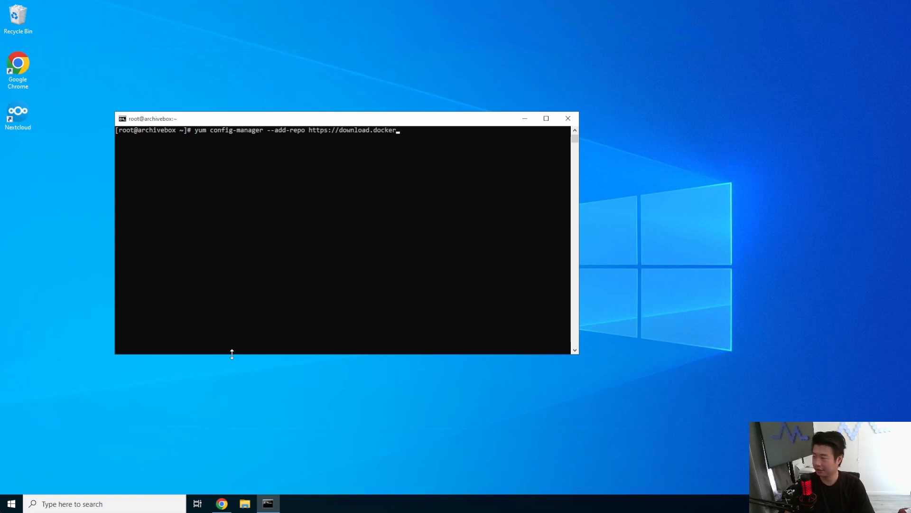
type(".com/linux/centos/doc")
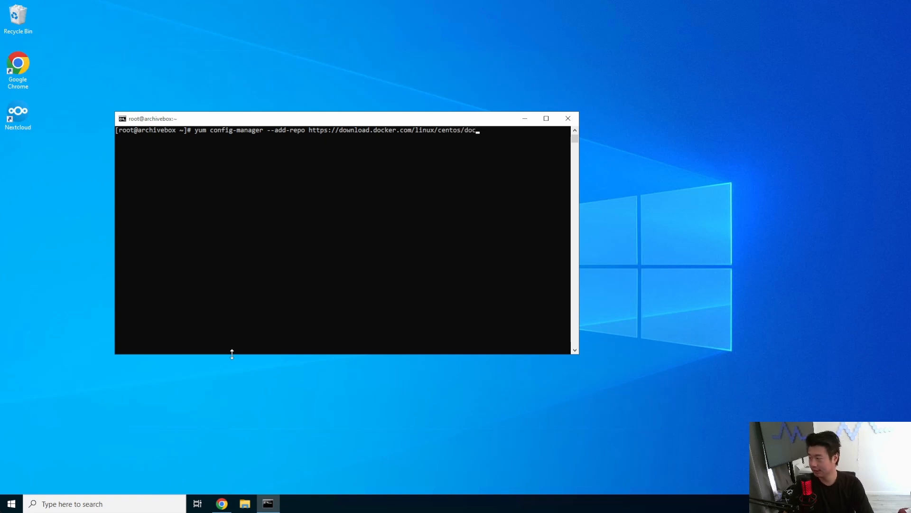
type("ker-ce.repo")
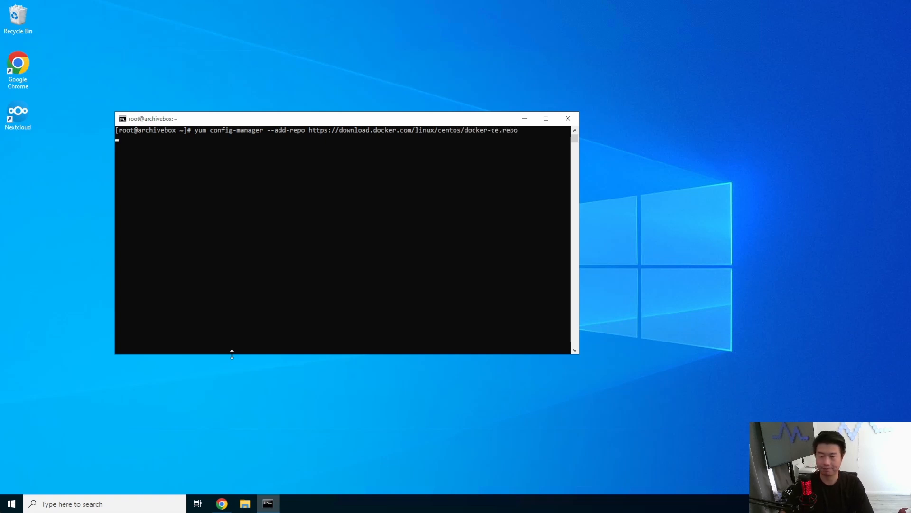
key("Return")
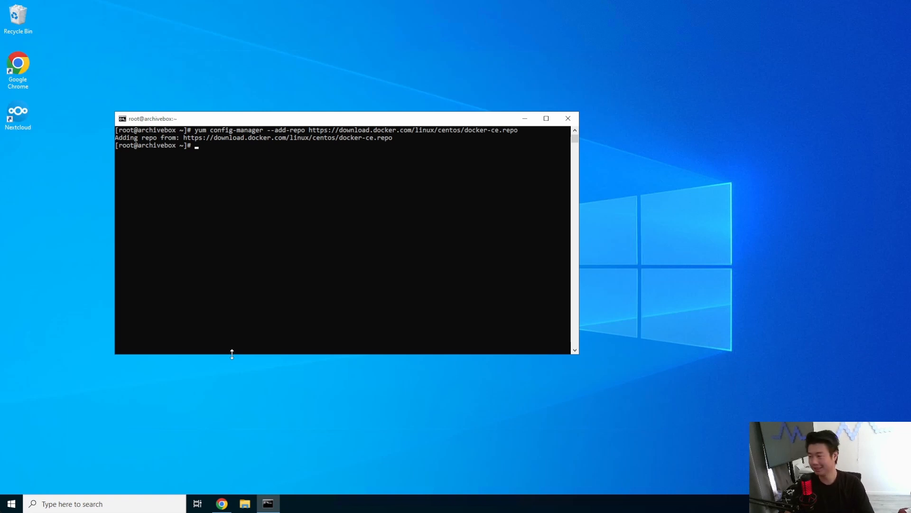
Start a yum -y install of the Docker packages.
type("yum -y inst")
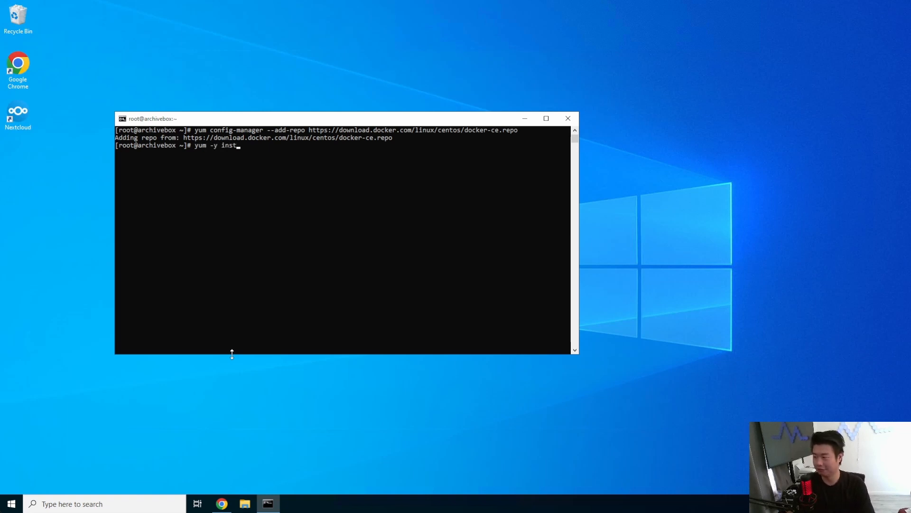
key("Return")
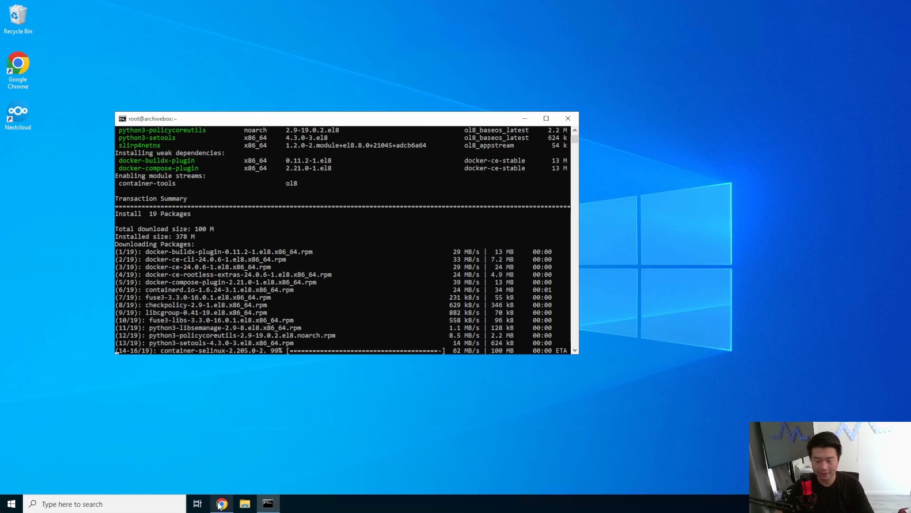
Switch to Chrome's GitLab projects list and open the dns project.
left_click(221, 503)
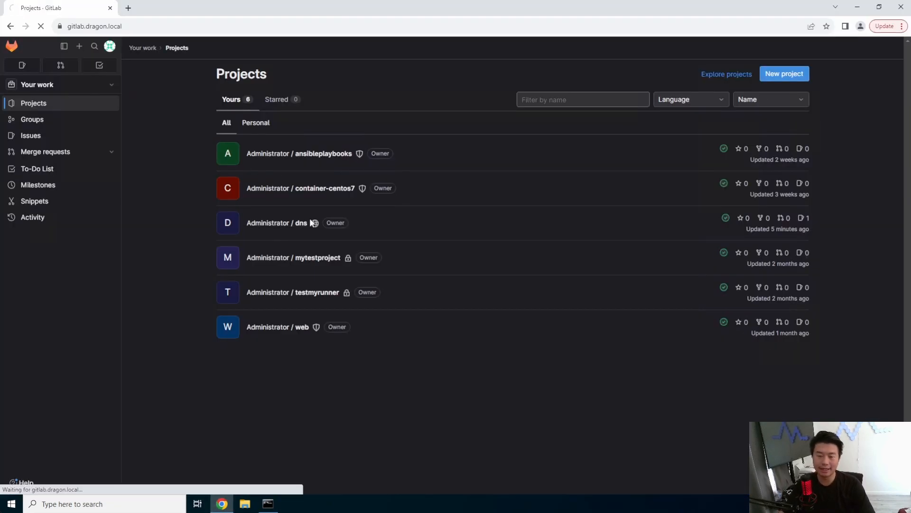
left_click(300, 222)
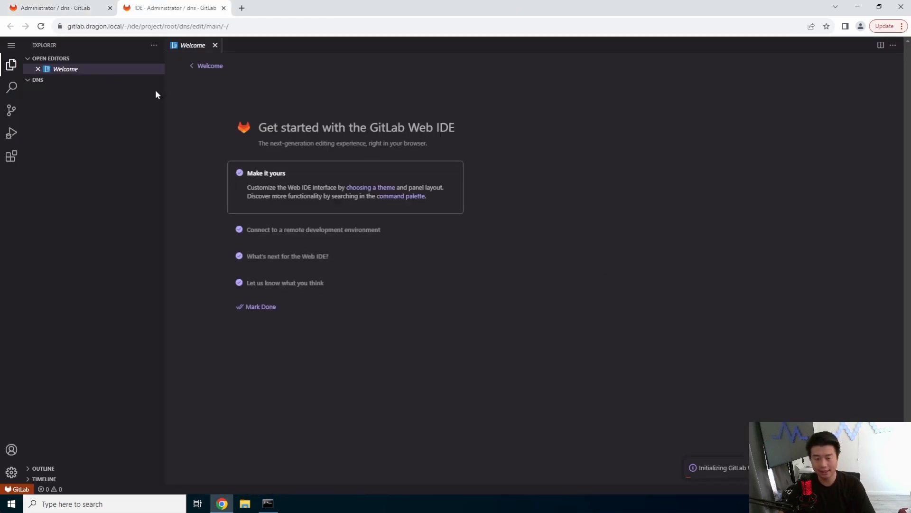
Append 'archivebox IN A 172.16.1.50' as the last record in dragon.local.zone.
left_click(63, 100)
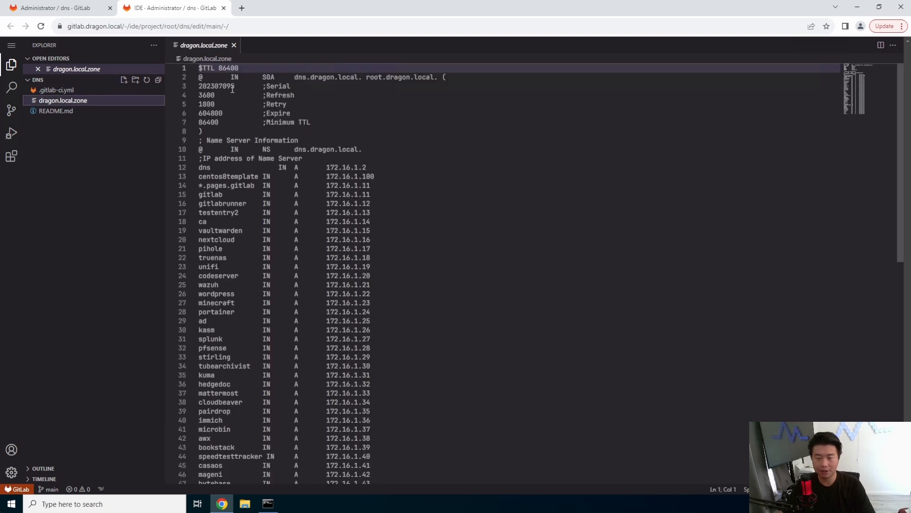
left_click(233, 86)
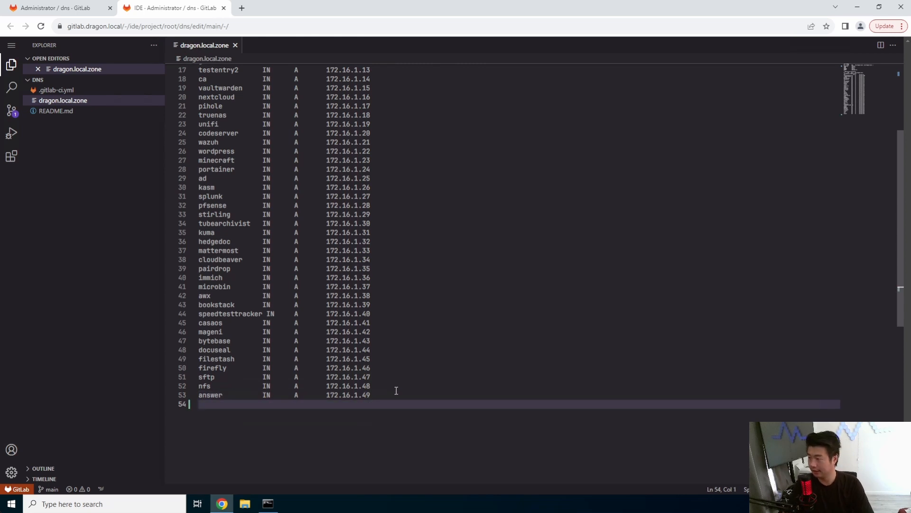
type("archivebox")
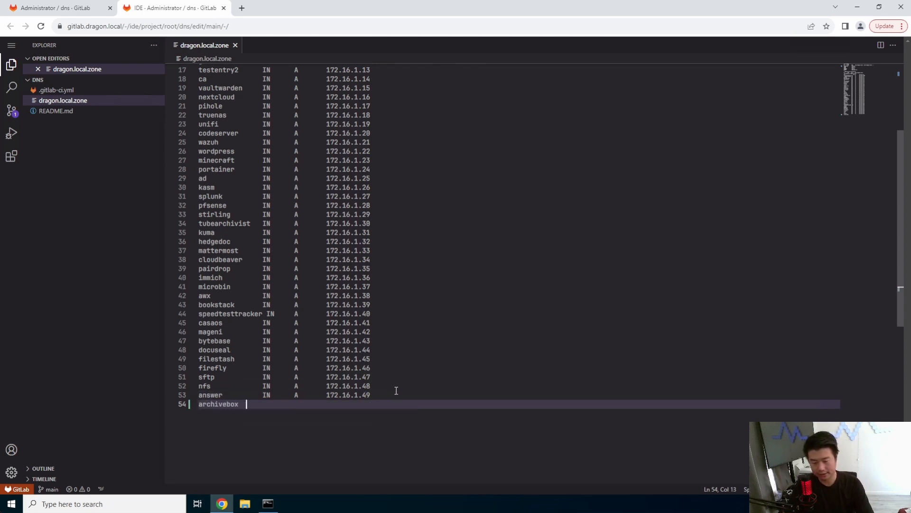
type("IN      A")
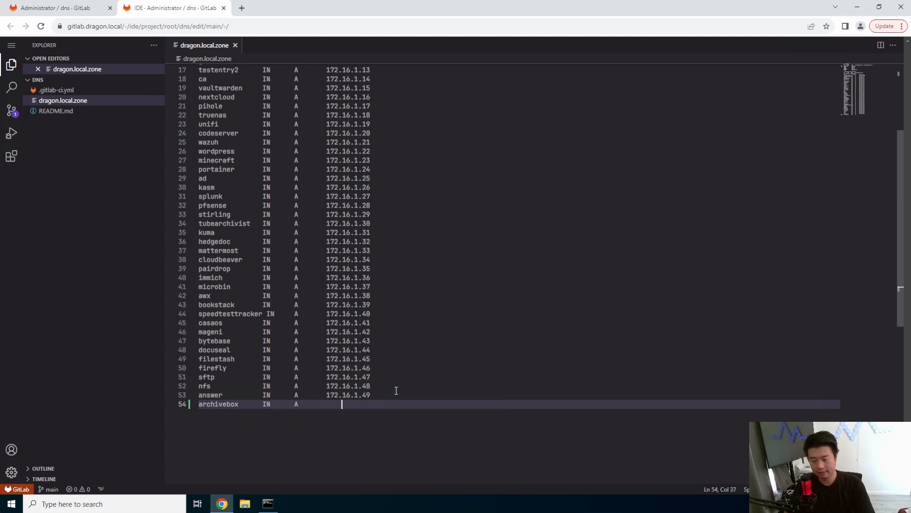
type("172.16.1.")
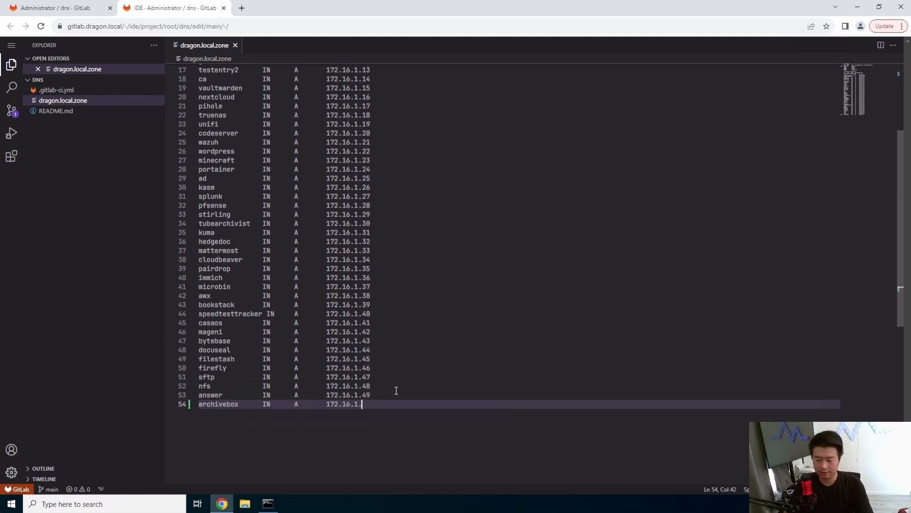
type("50")
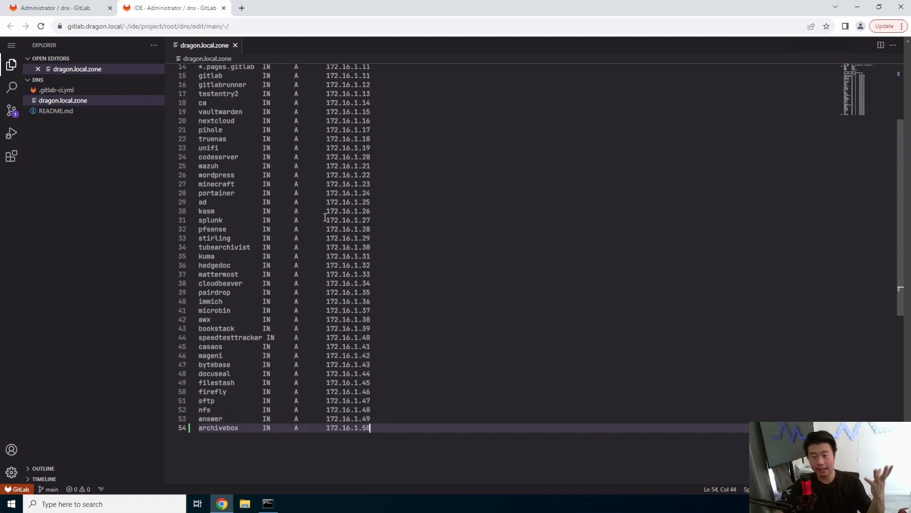
scroll("up", 3)
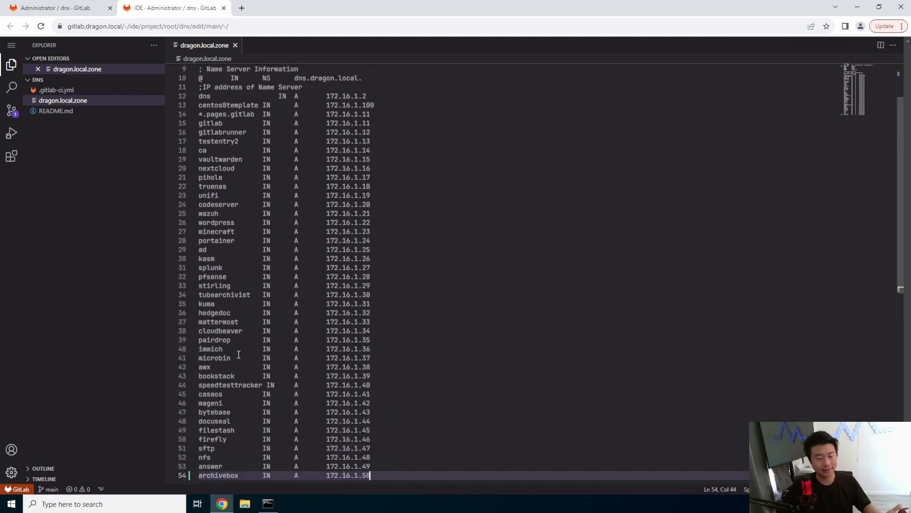
mouse_move(465, 336)
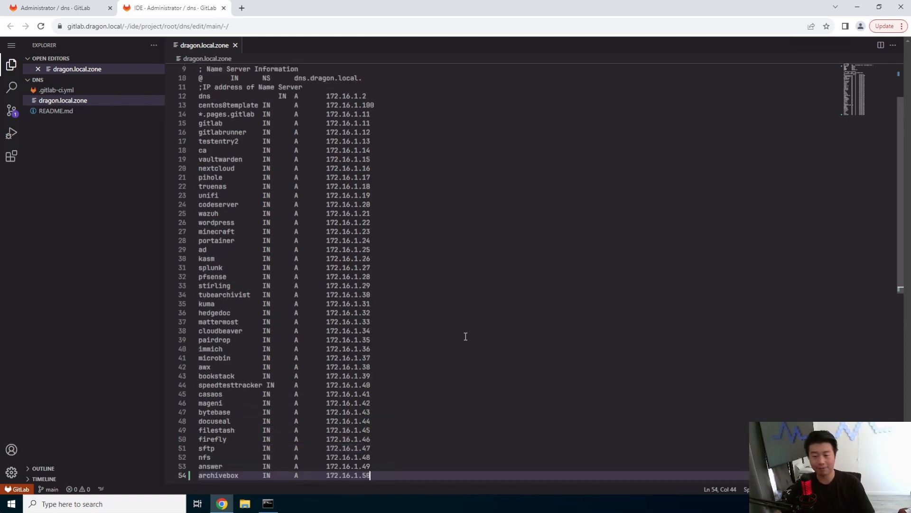
mouse_move(377, 319)
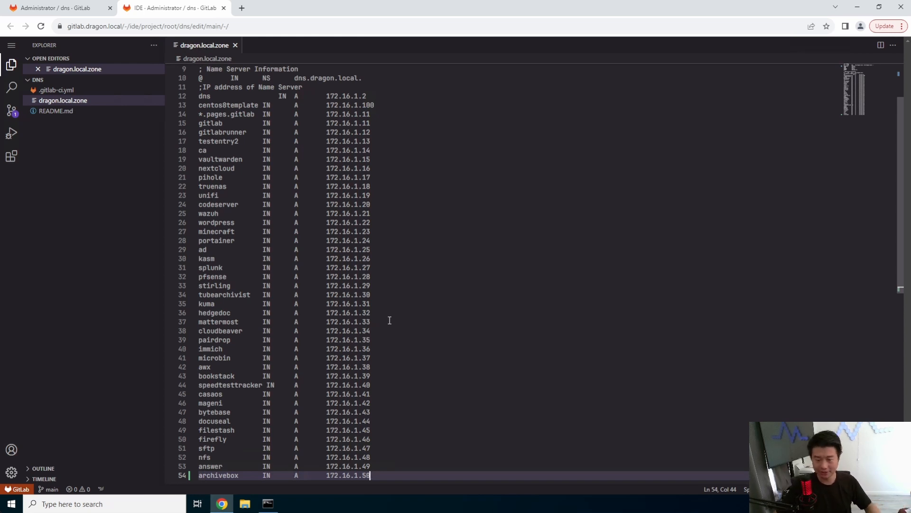
mouse_move(260, 258)
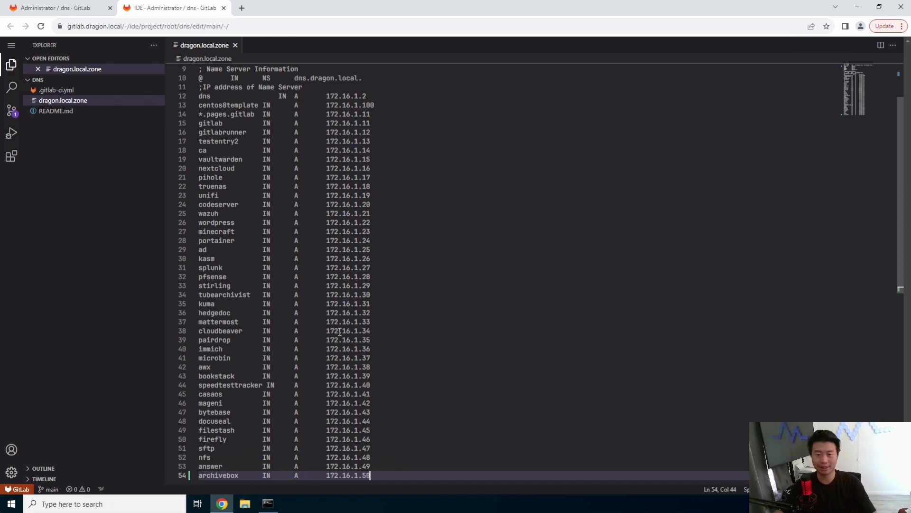
mouse_move(450, 260)
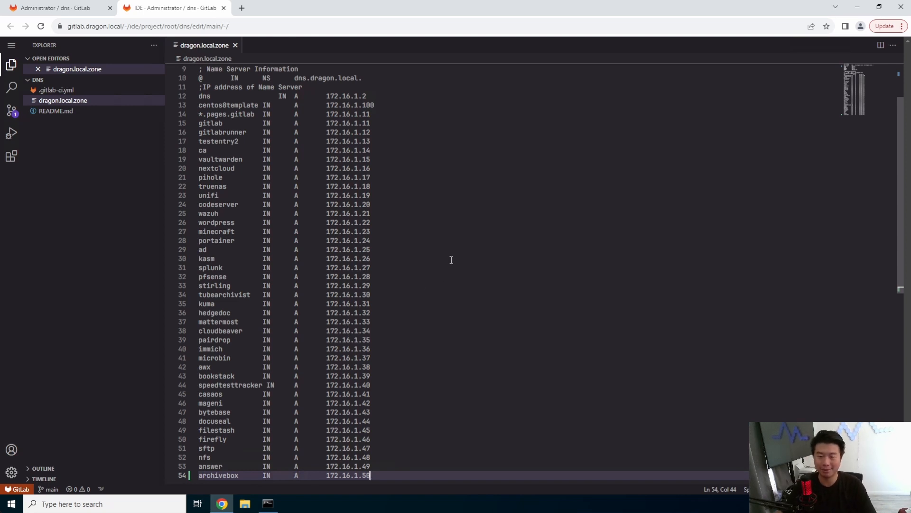
scroll("down", 3)
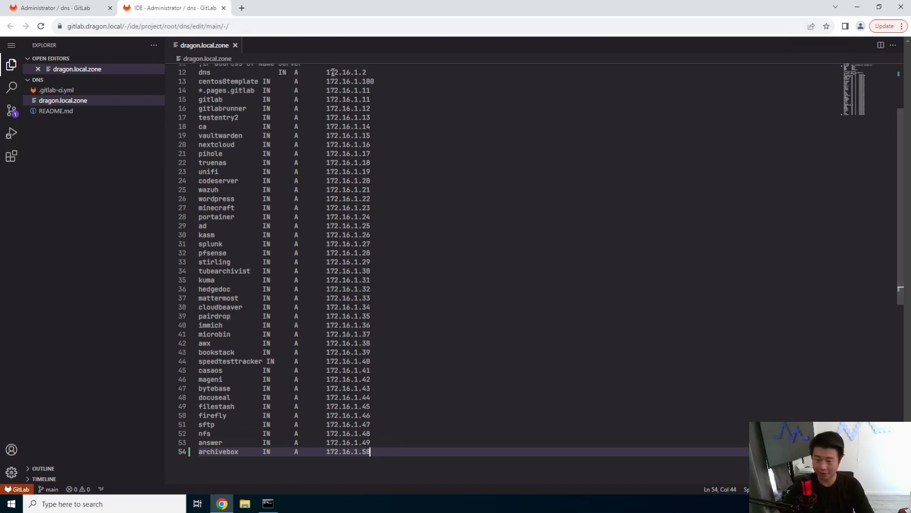
Commit the zone change to main with the message 'add archivebox'.
left_click(11, 110)
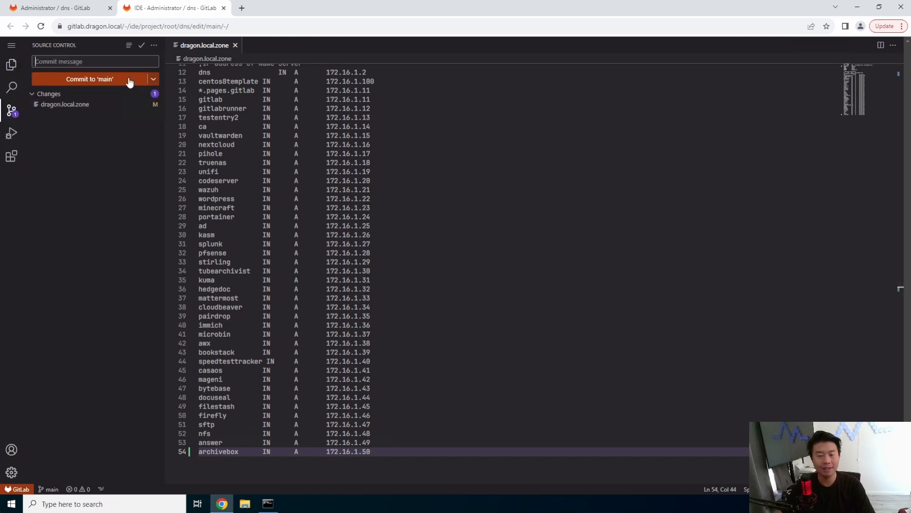
type("add arch")
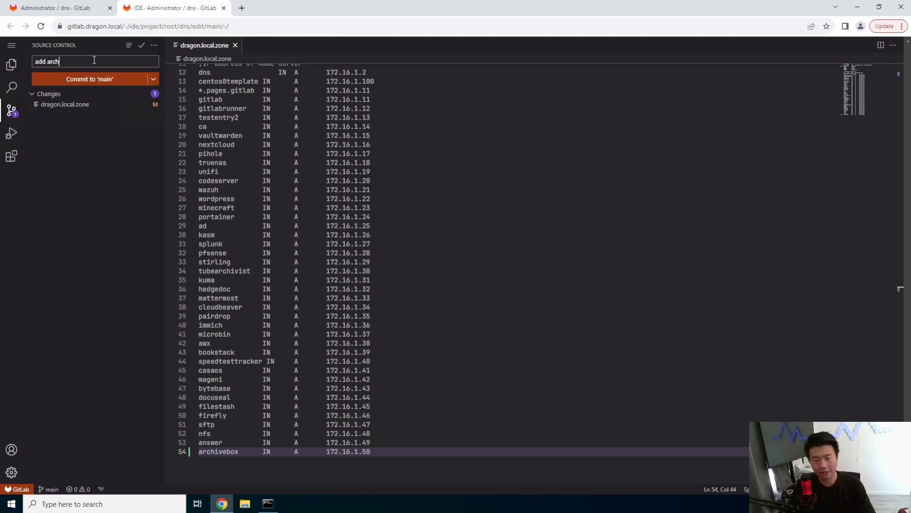
type("ivebox")
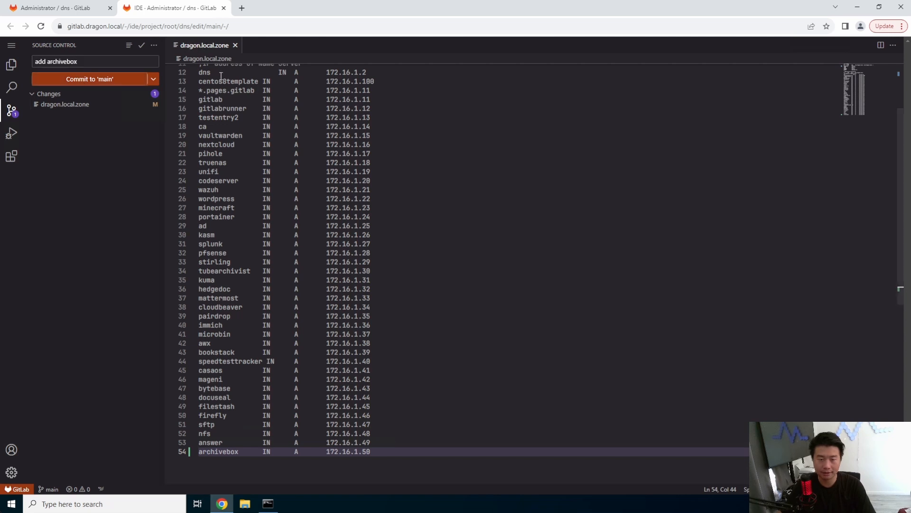
left_click(222, 9)
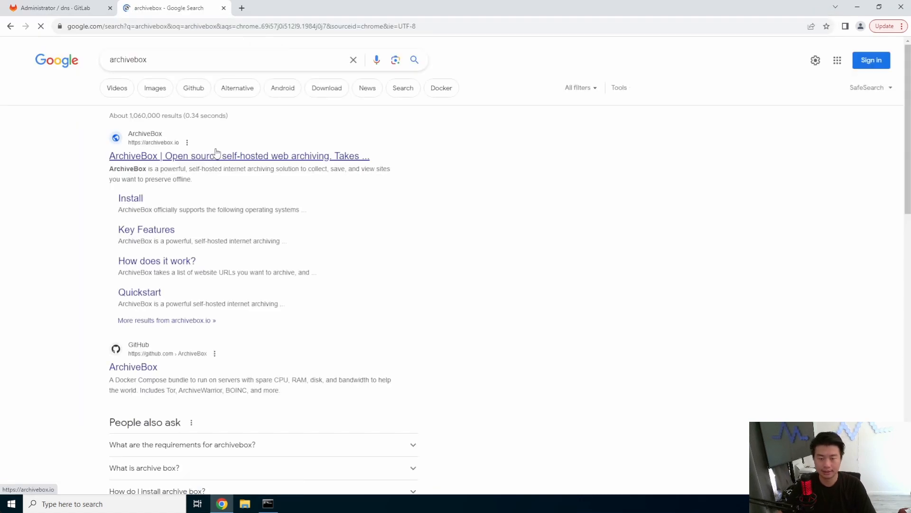
Go from the search results to archivebox.io and on to its Docker Hub image page.
left_click(238, 156)
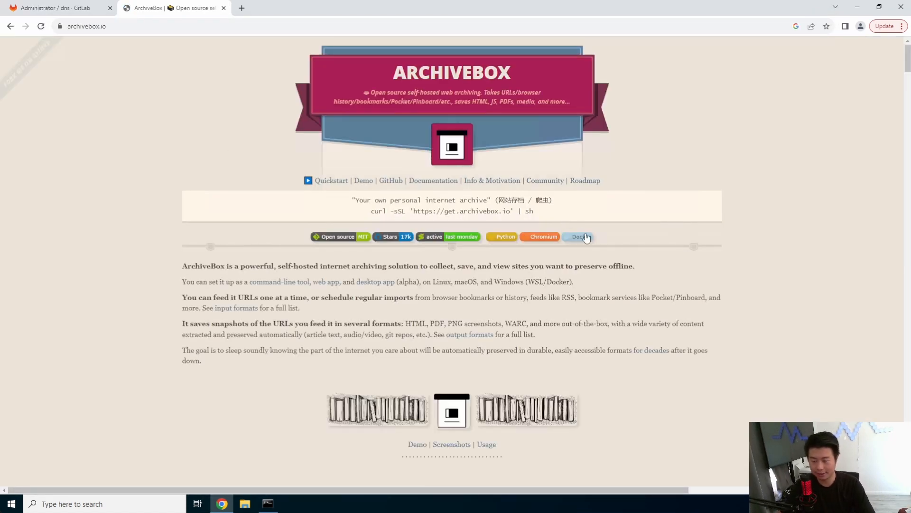
left_click(579, 237)
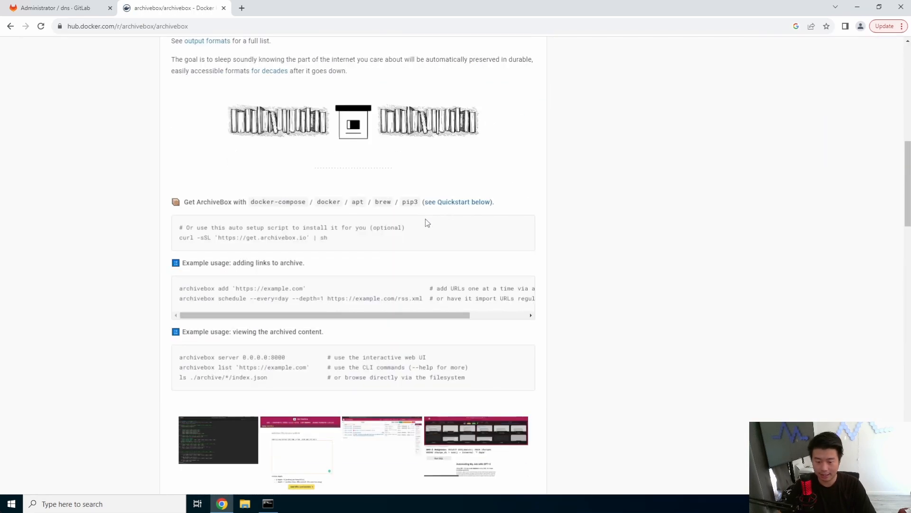
Scroll the Docker Hub archivebox page to its Quickstart docker-compose setup steps.
left_click(457, 202)
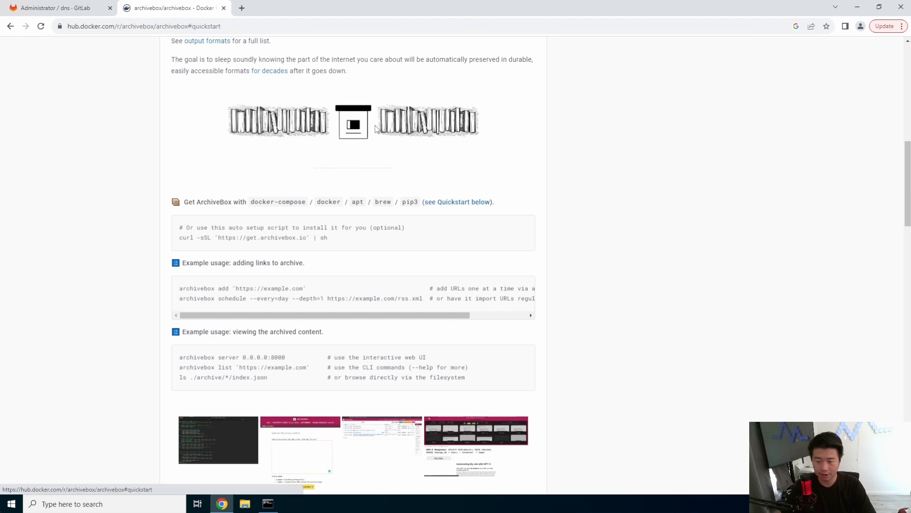
mouse_move(253, 199)
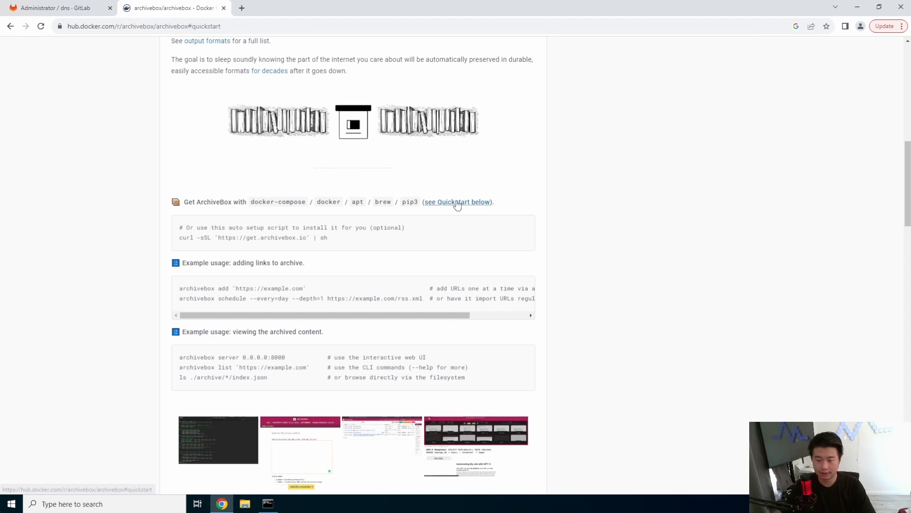
mouse_move(439, 225)
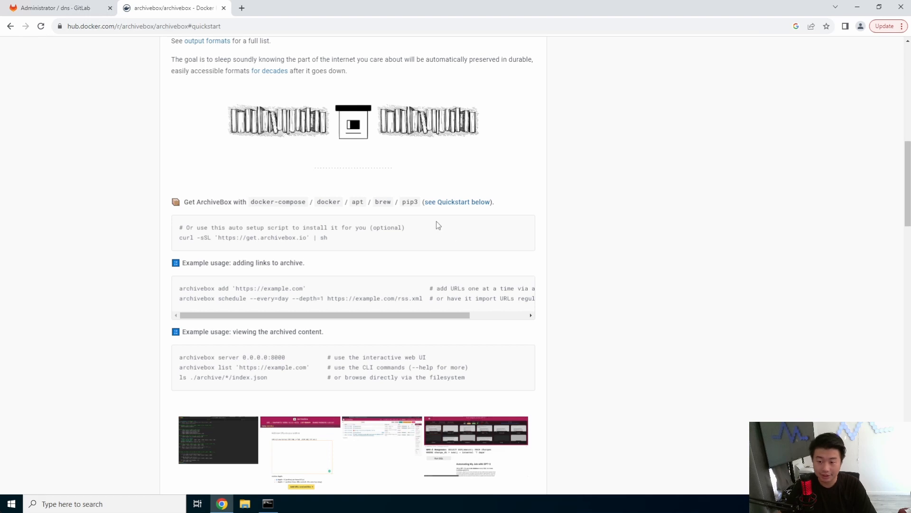
mouse_move(458, 201)
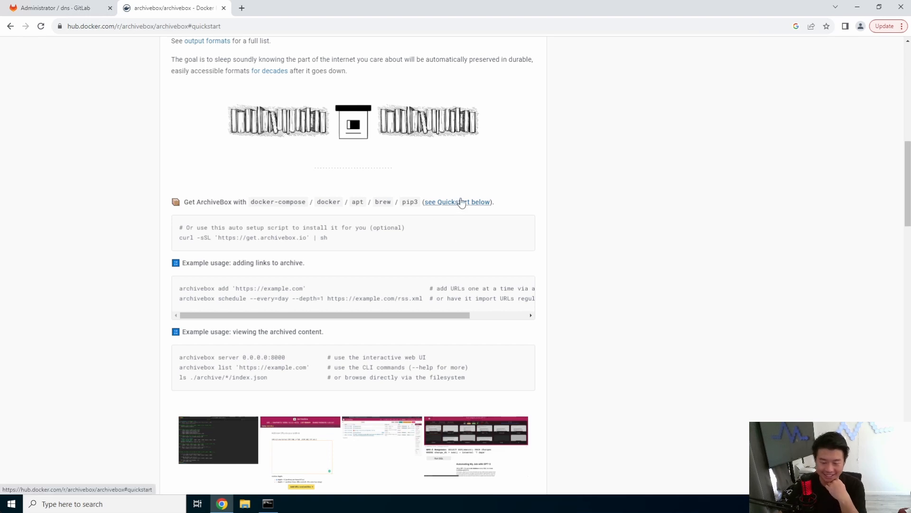
scroll("down", 3)
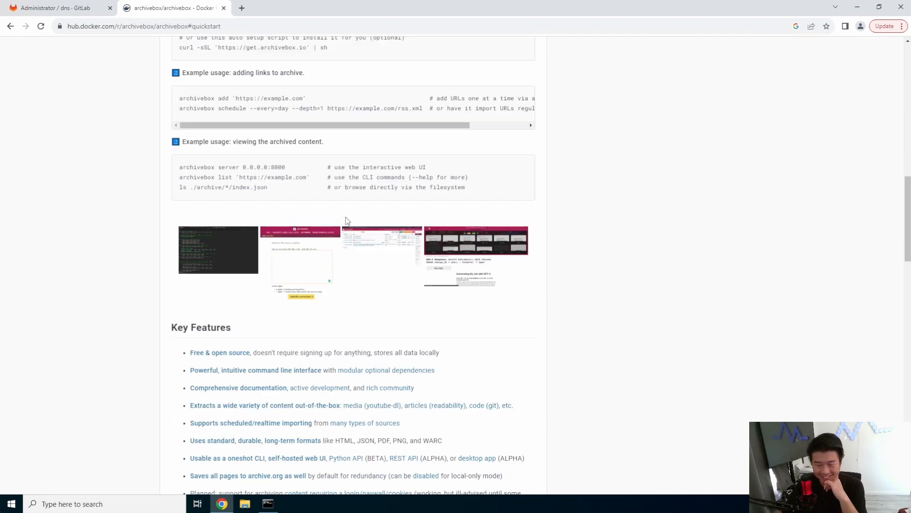
scroll("up", 3)
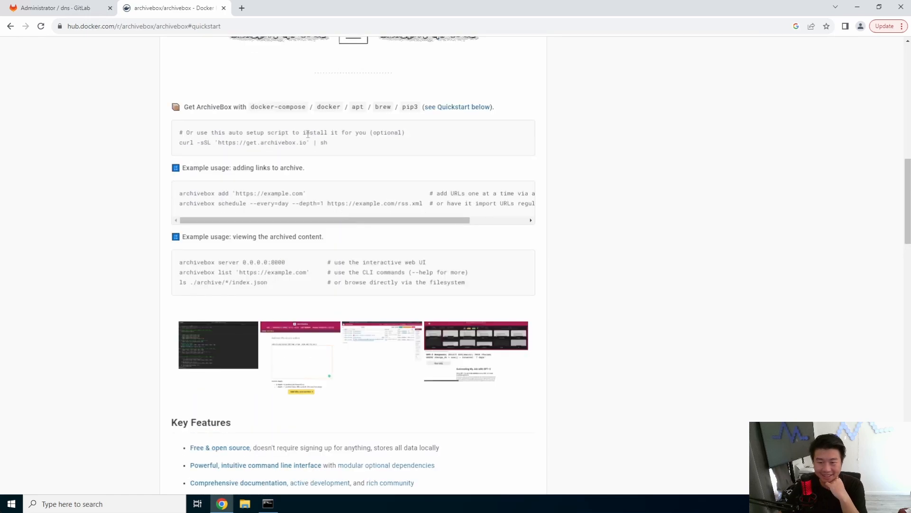
scroll("down", 3)
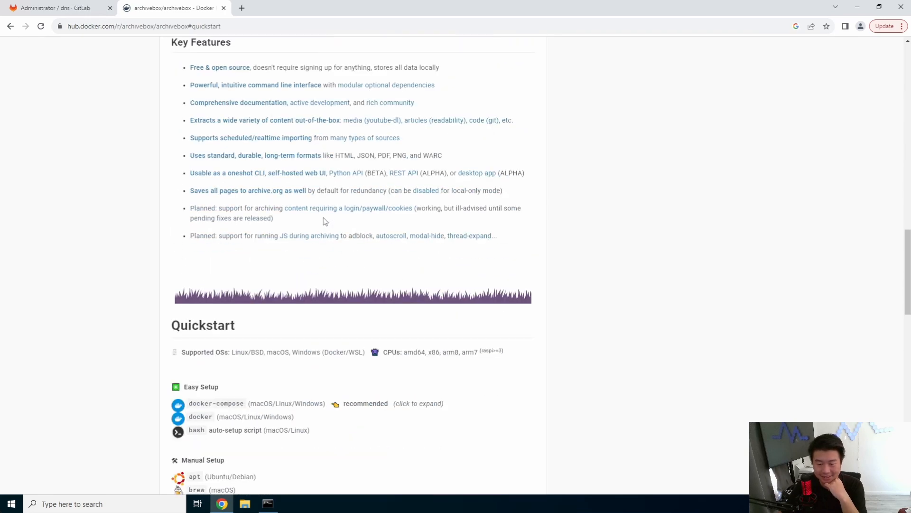
scroll("down", 3)
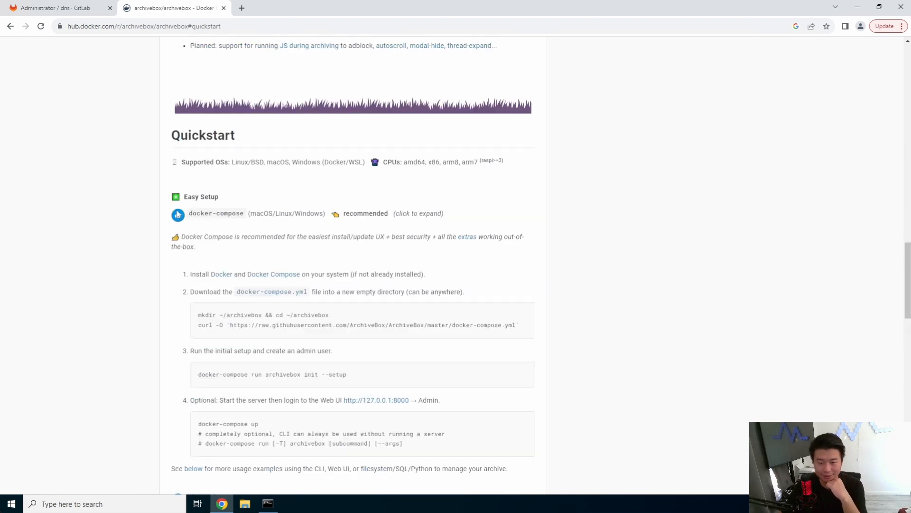
scroll("down", 3)
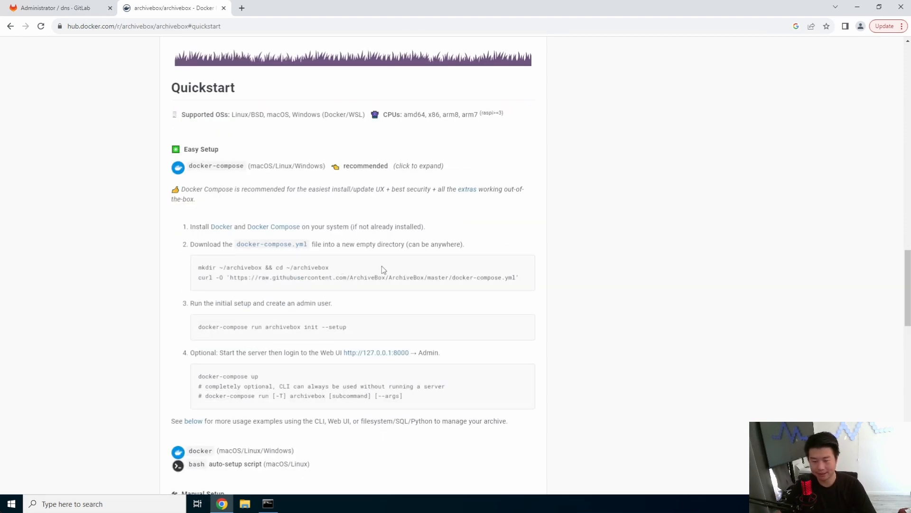
mouse_move(620, 137)
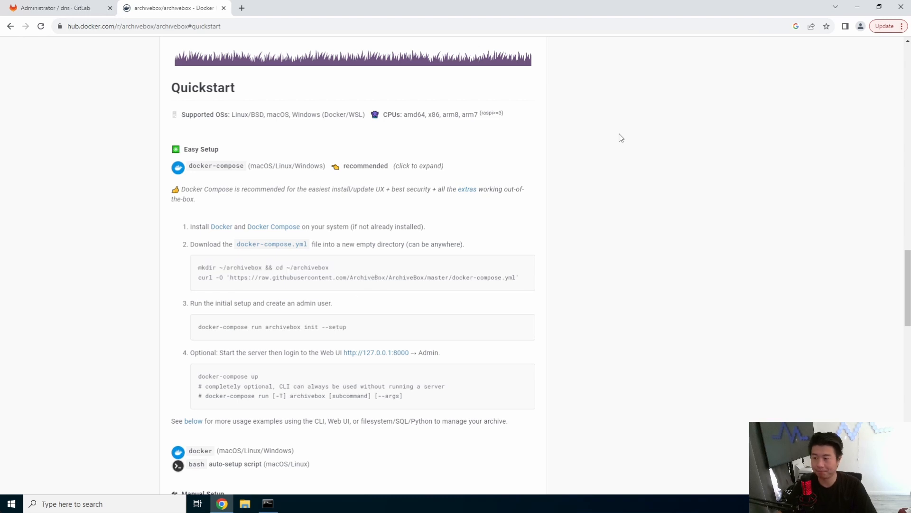
Run systemctl enable docker and systemctl start docker, then return to the Quickstart steps.
left_click(267, 503)
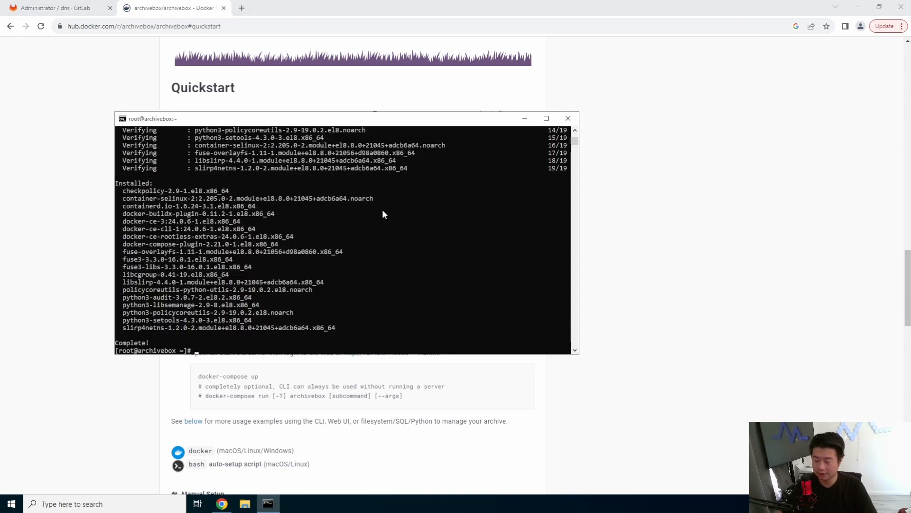
type("systemctl enable docker")
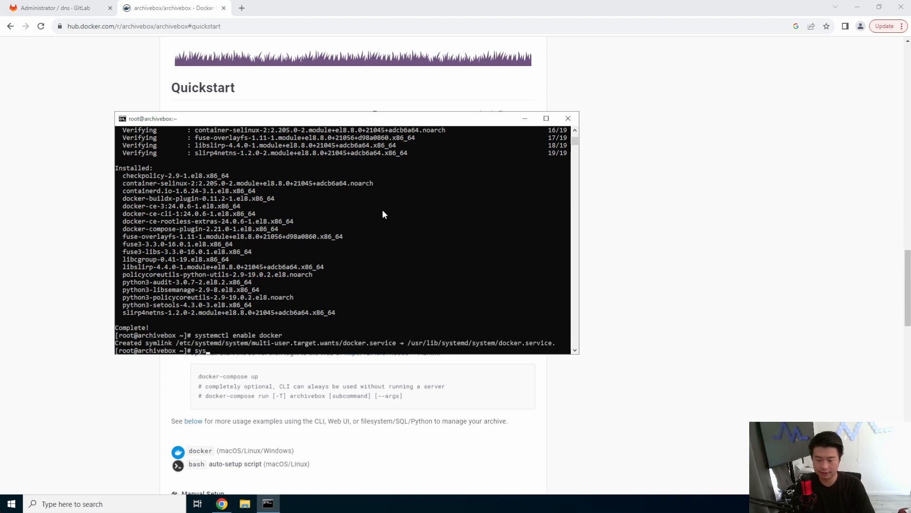
type("systemctl start docker")
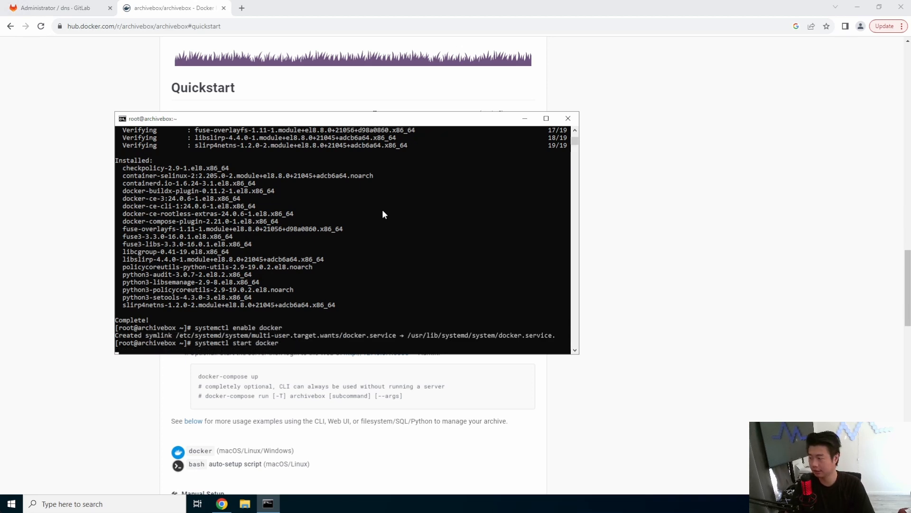
key("Return")
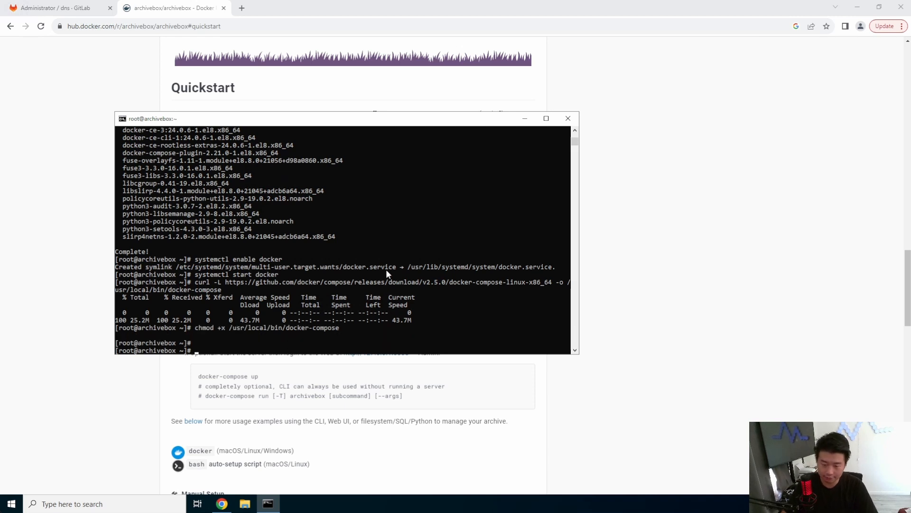
left_click(425, 315)
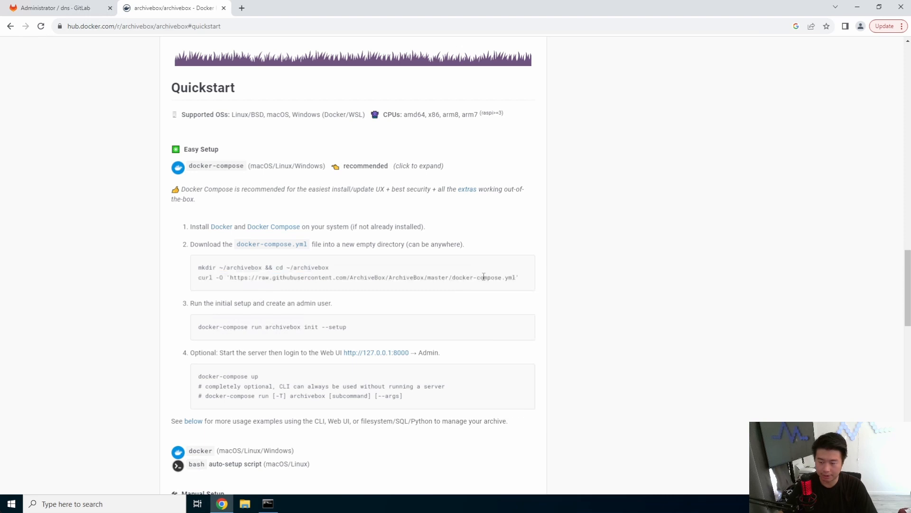
Download docker-compose.yml into the archivebox directory and display it with cat.
triple_click(358, 277)
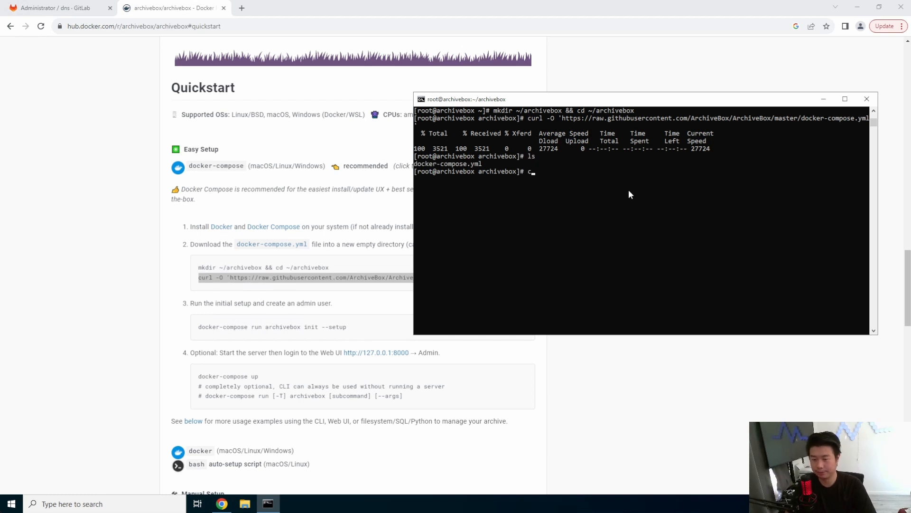
type("at docker-compose.yml")
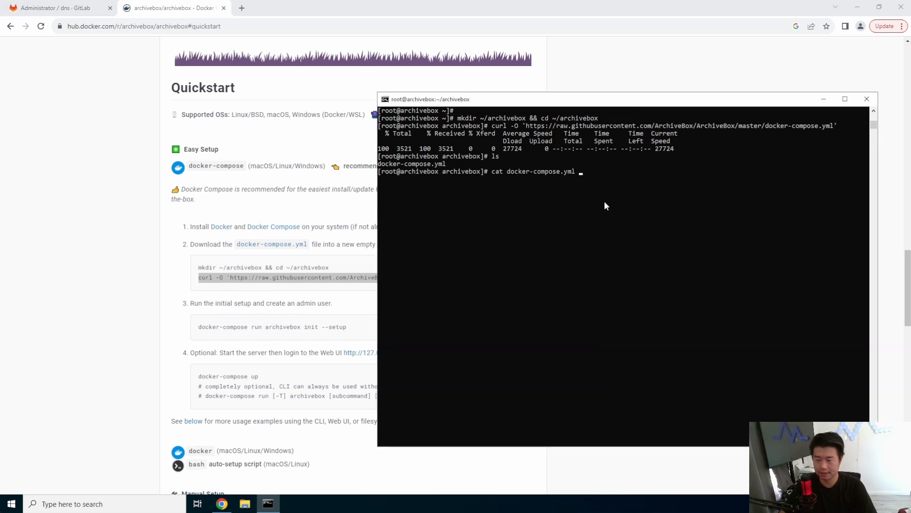
key("Return")
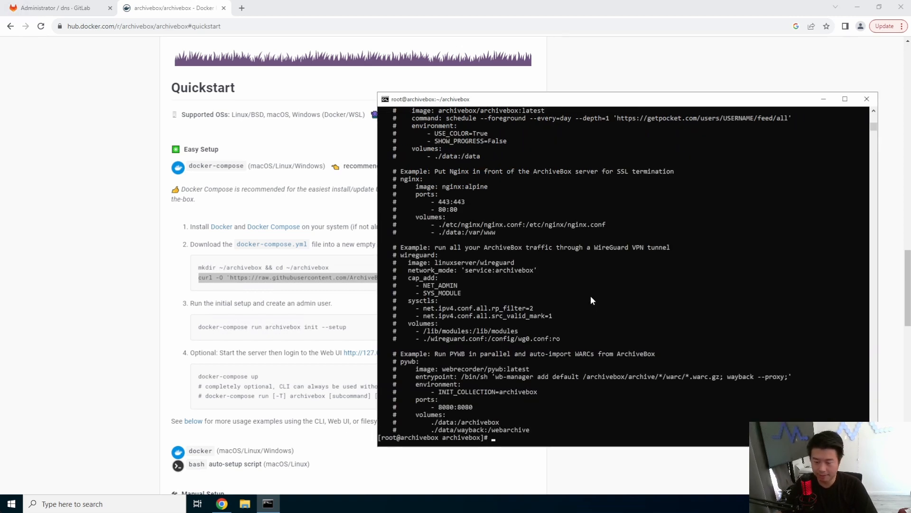
mouse_move(579, 390)
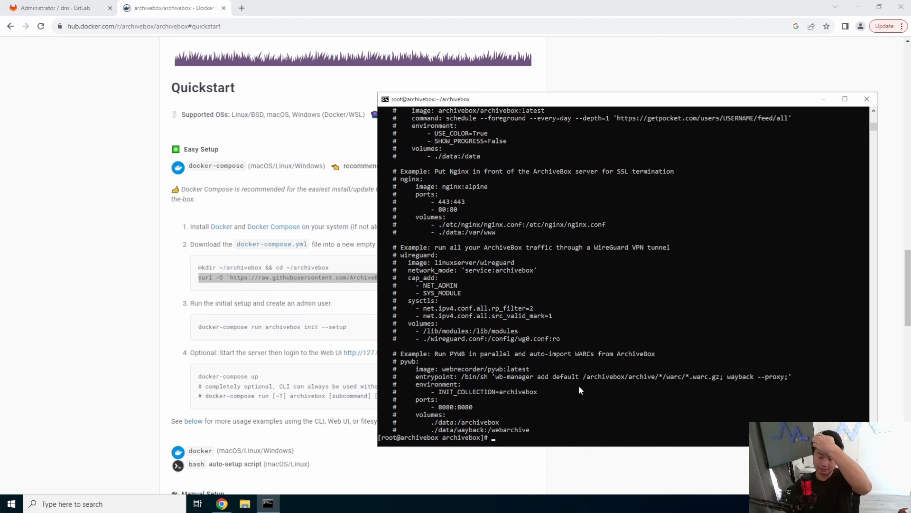
scroll("up", 3)
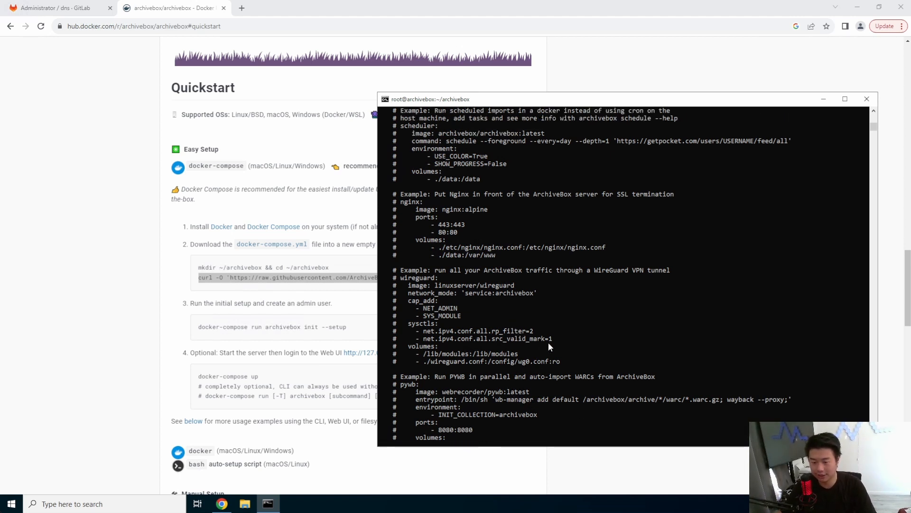
scroll("up", 3)
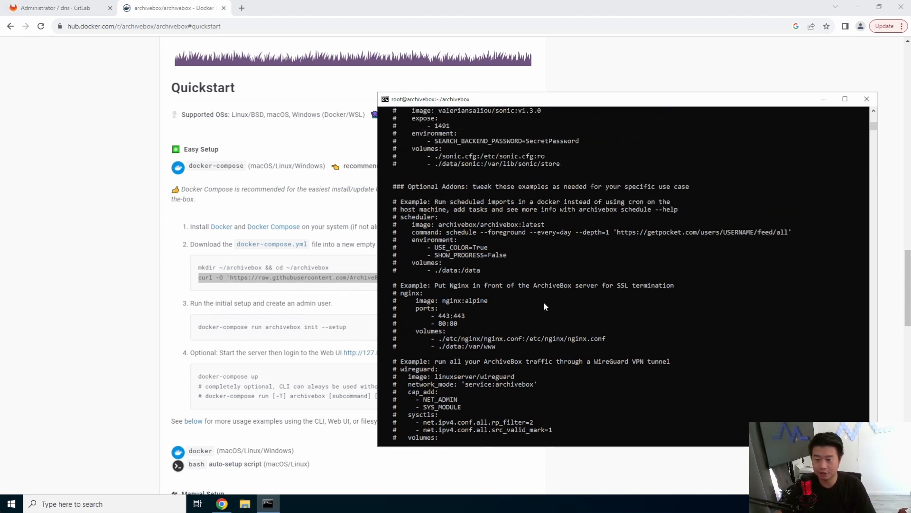
scroll("up", 3)
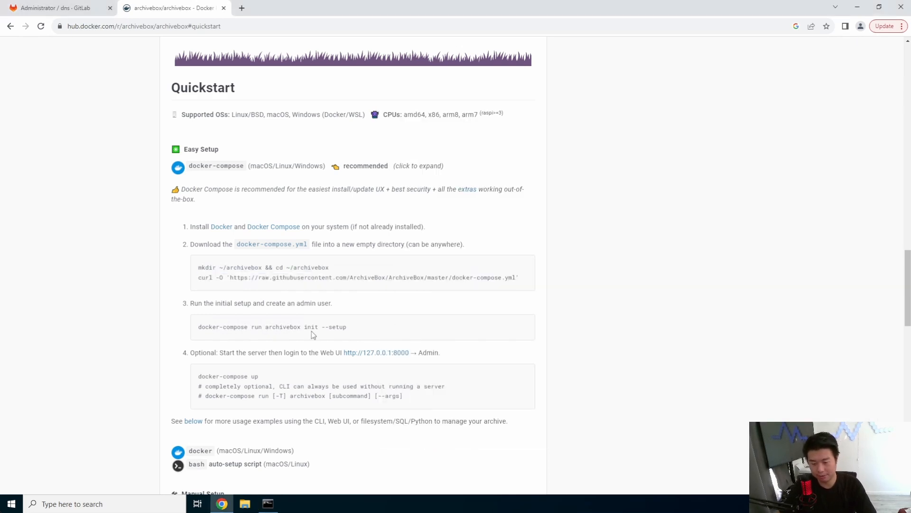
Copy the 'docker-compose run archivebox init --setup' line and bring the SSH terminal forward.
triple_click(271, 327)
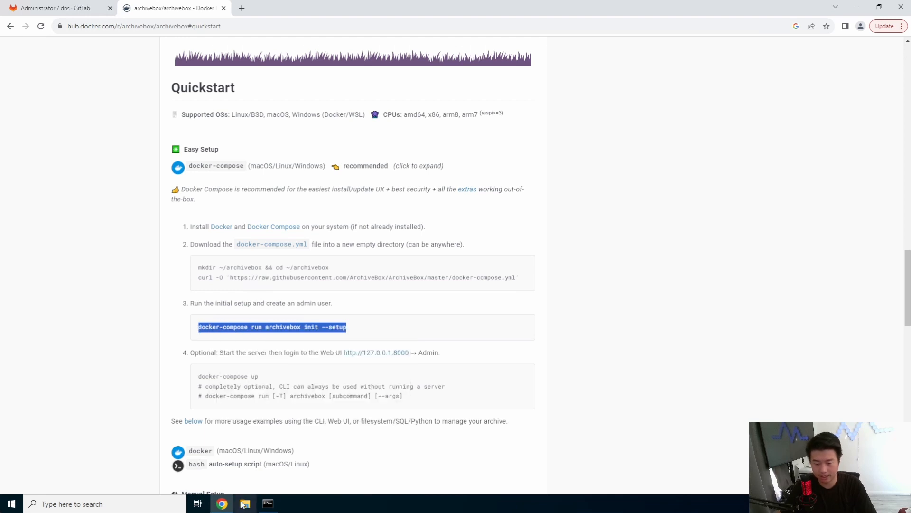
left_click(268, 503)
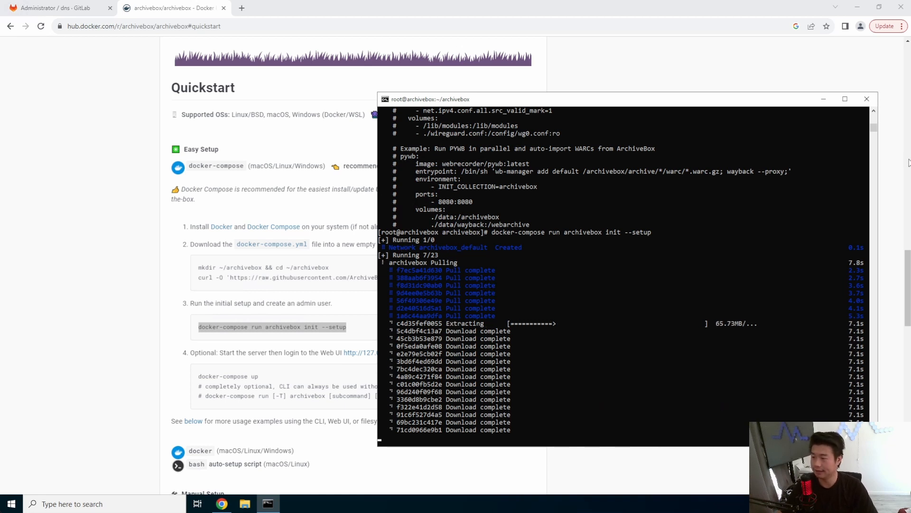
mouse_move(589, 313)
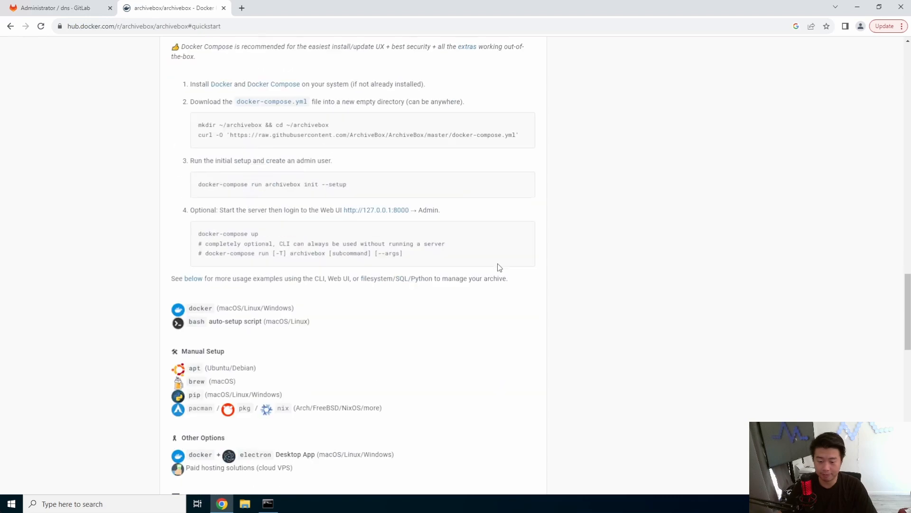
Follow the GitHub Stars badge on the archivebox overview to the ArchiveBox repository.
scroll("up", 3)
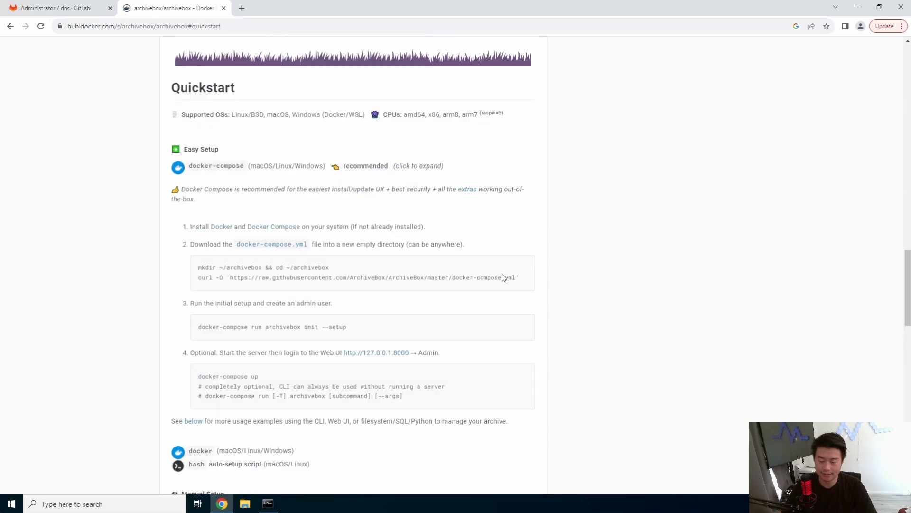
scroll("up", 3)
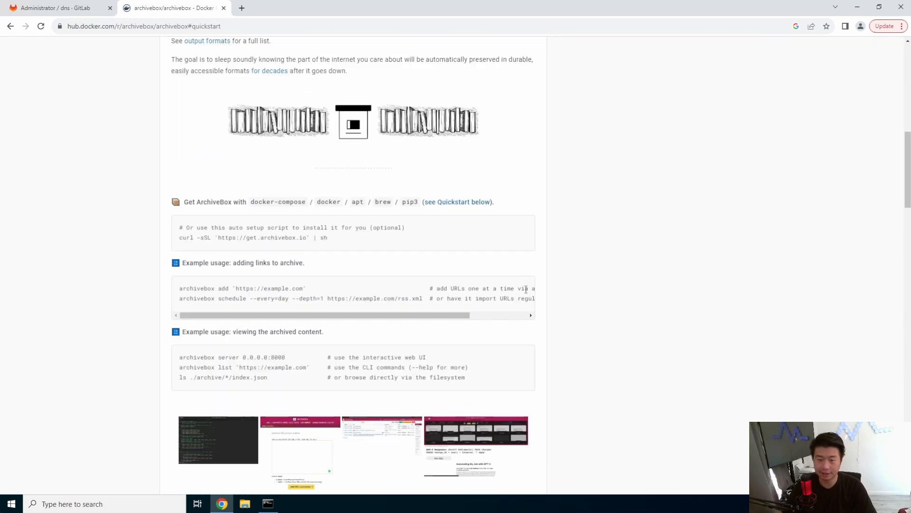
scroll("up", 3)
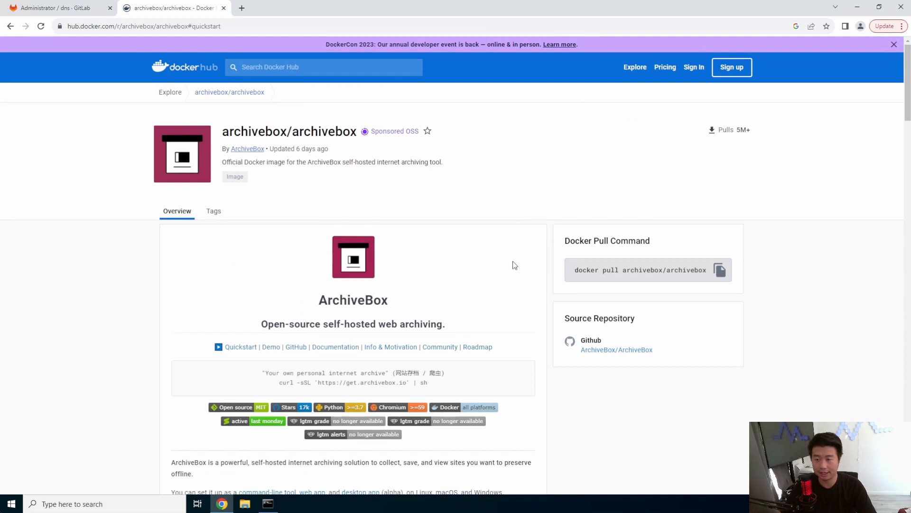
mouse_move(485, 268)
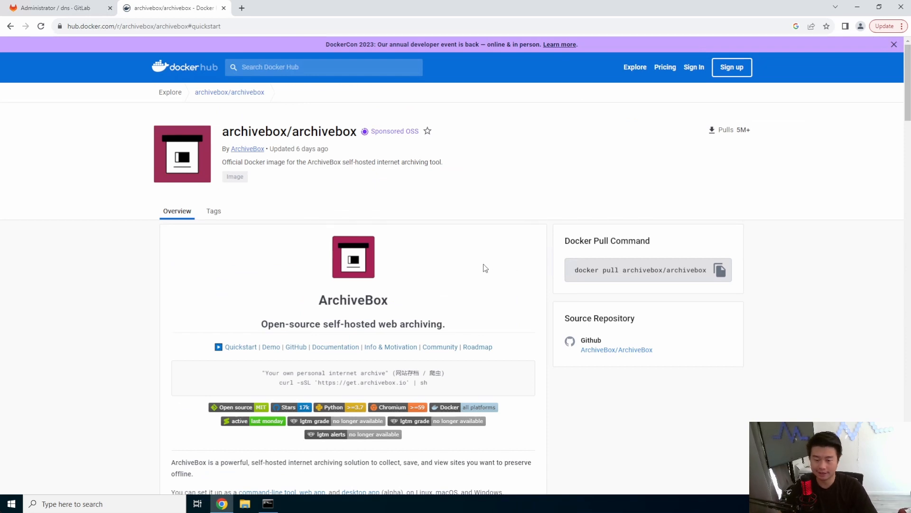
scroll("down", 3)
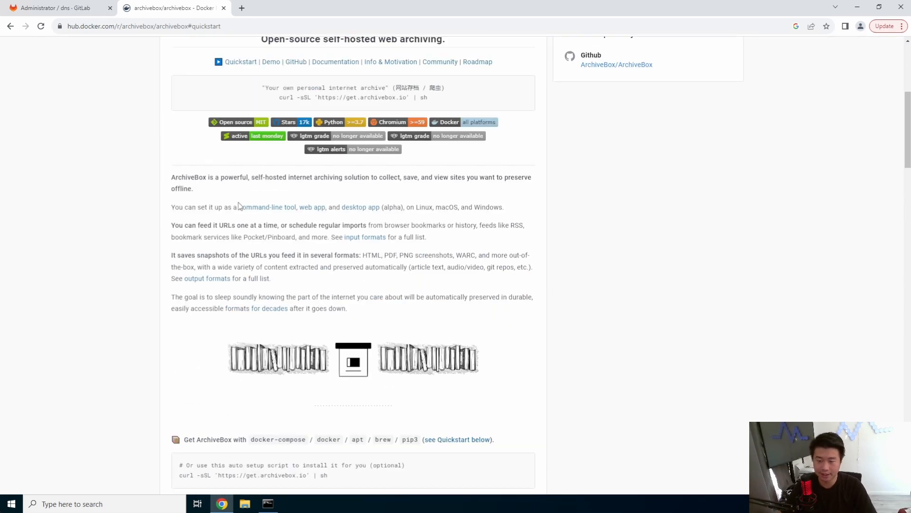
mouse_move(290, 126)
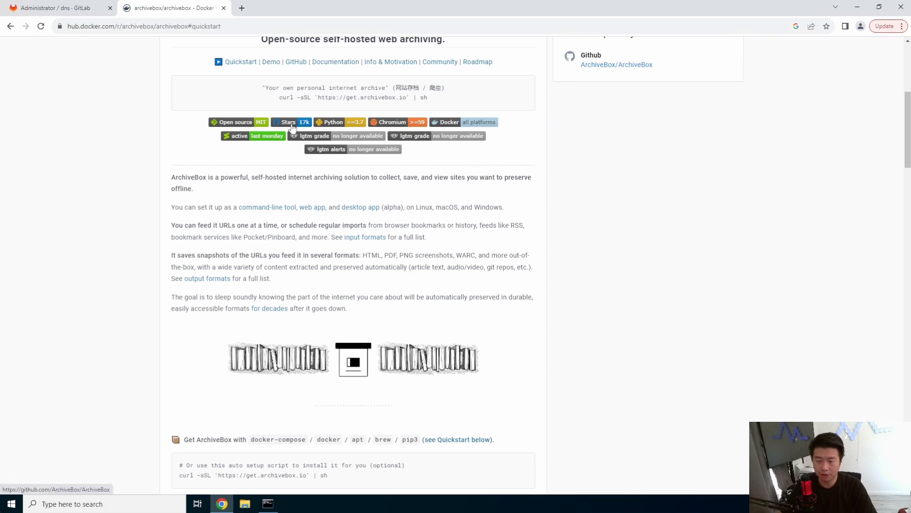
left_click(617, 65)
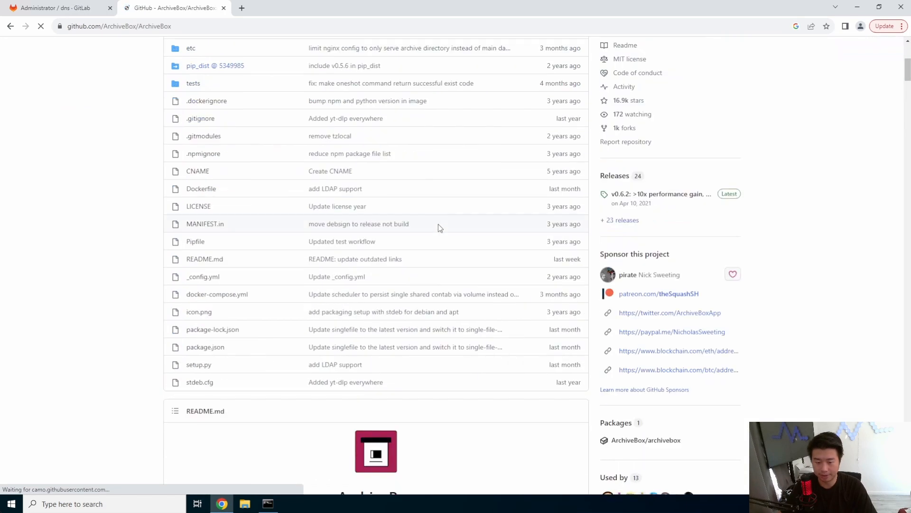
scroll("down", 3)
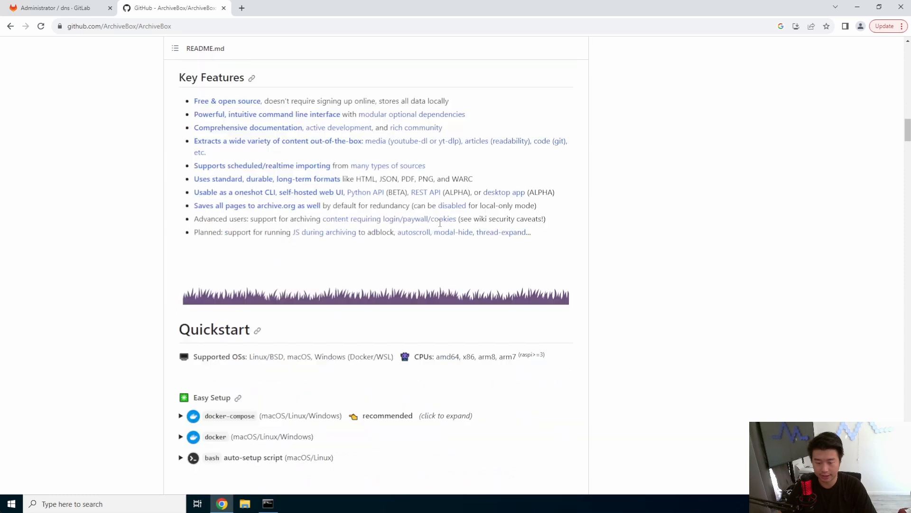
scroll("up", 3)
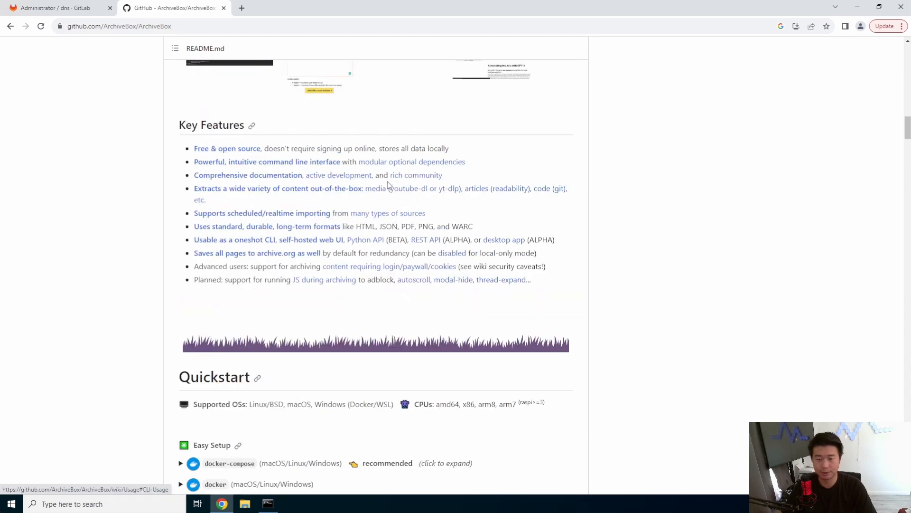
mouse_move(262, 234)
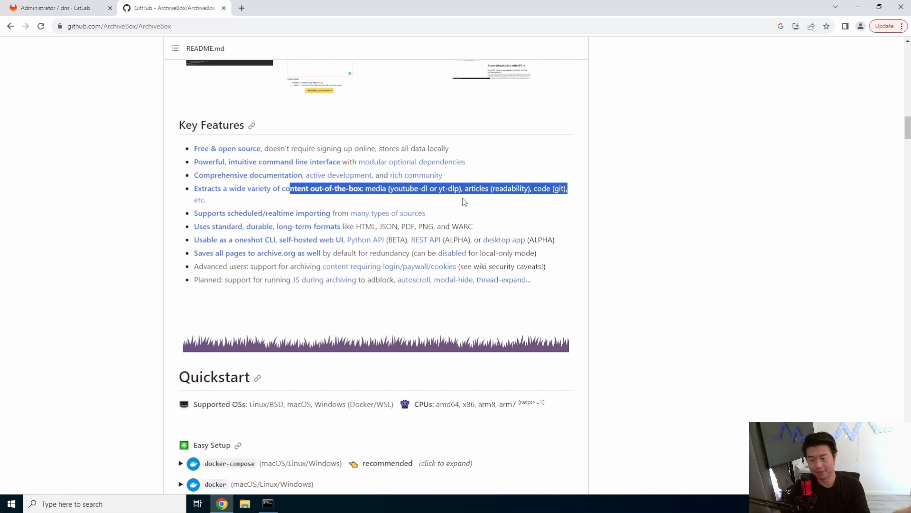
mouse_move(464, 211)
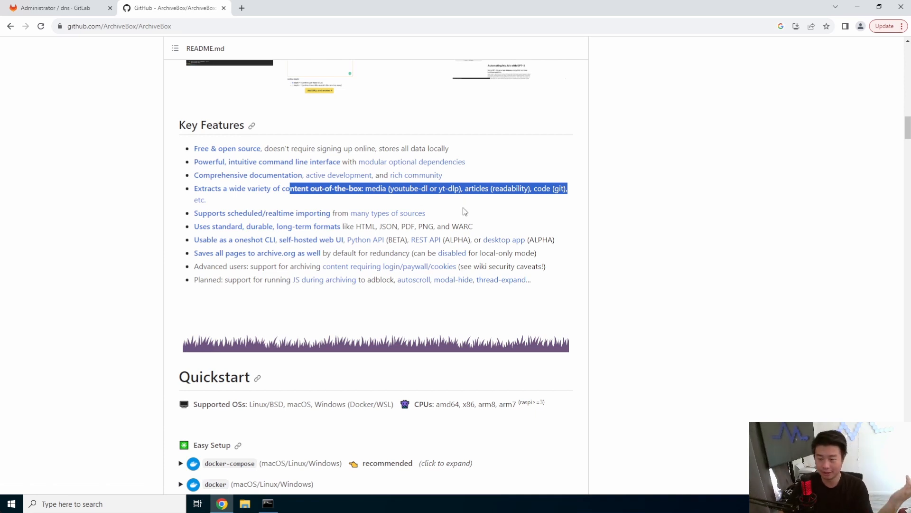
mouse_move(455, 213)
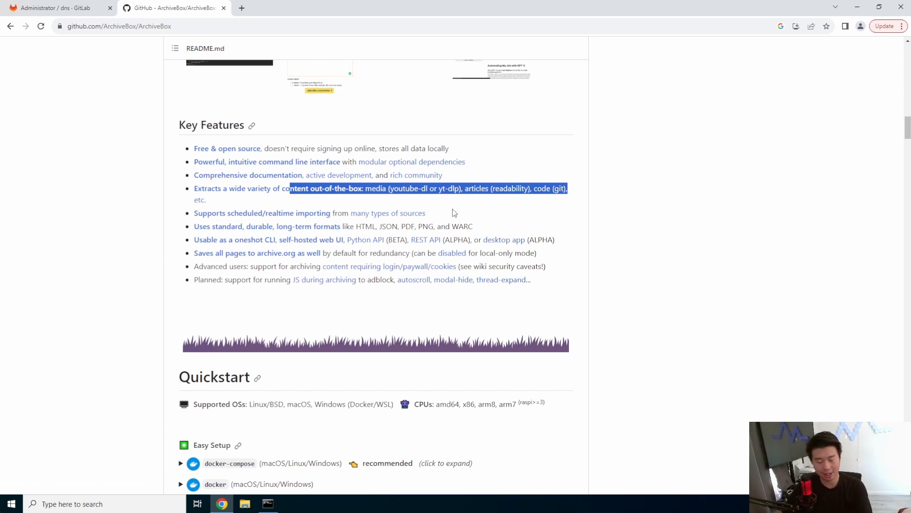
left_click(623, 194)
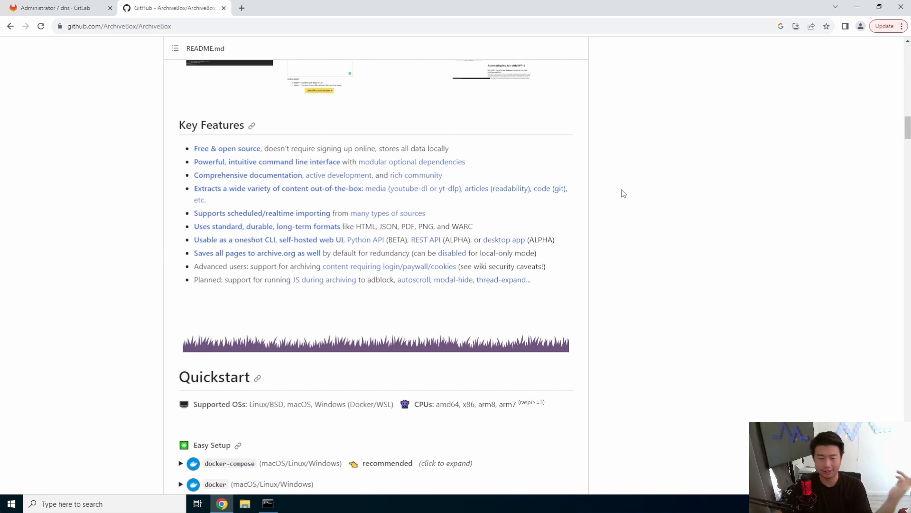
mouse_move(614, 184)
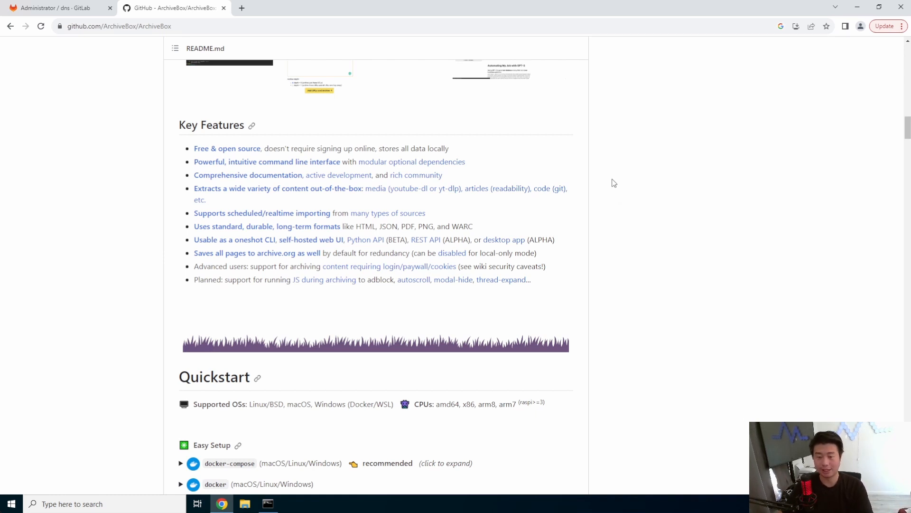
mouse_move(239, 62)
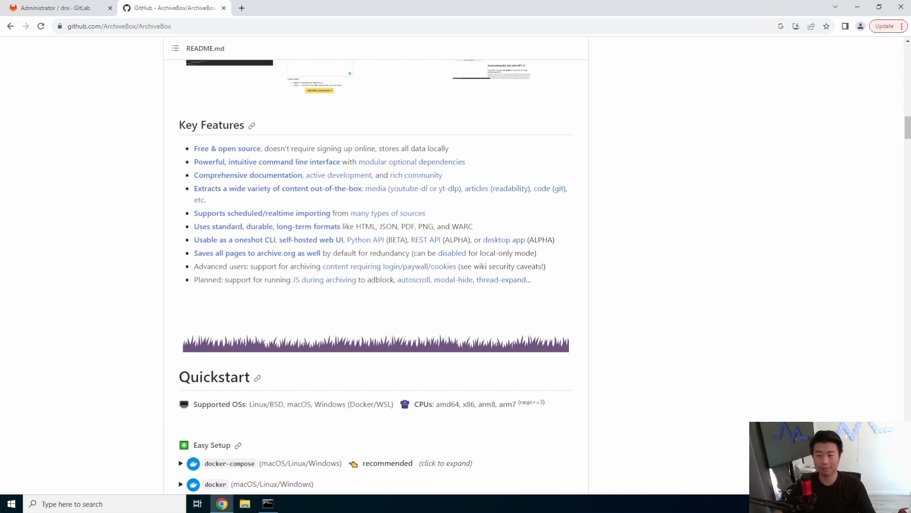
mouse_move(588, 194)
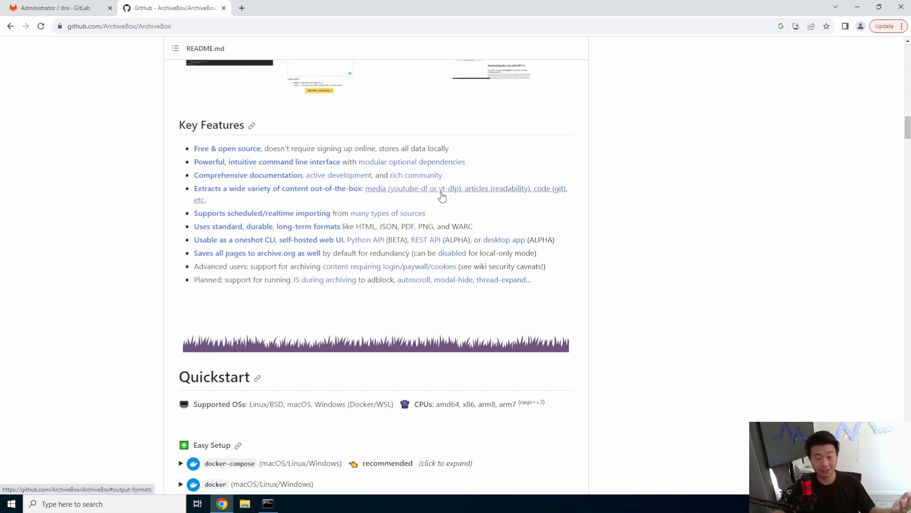
mouse_move(459, 190)
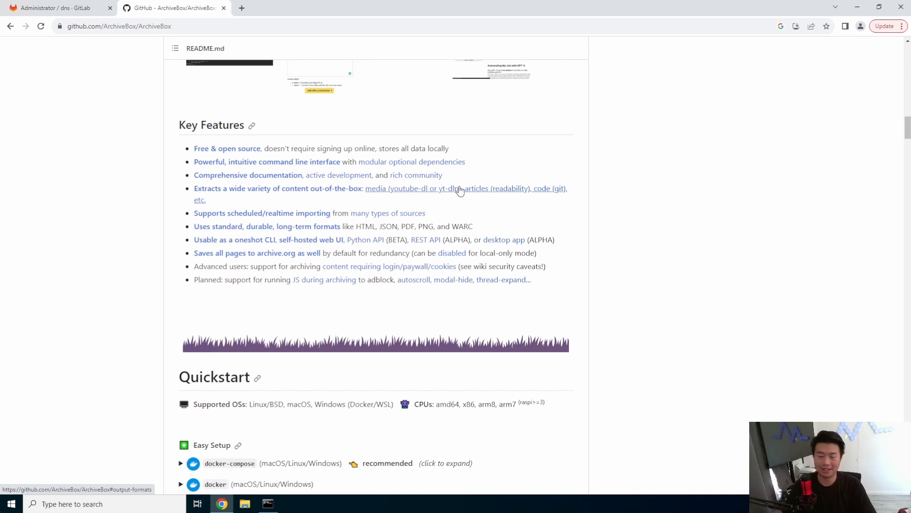
mouse_move(423, 204)
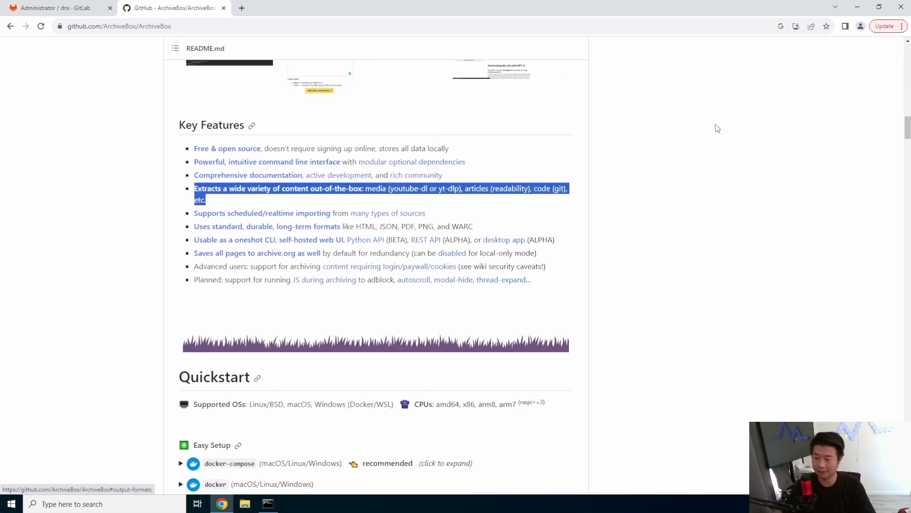
scroll("up", 3)
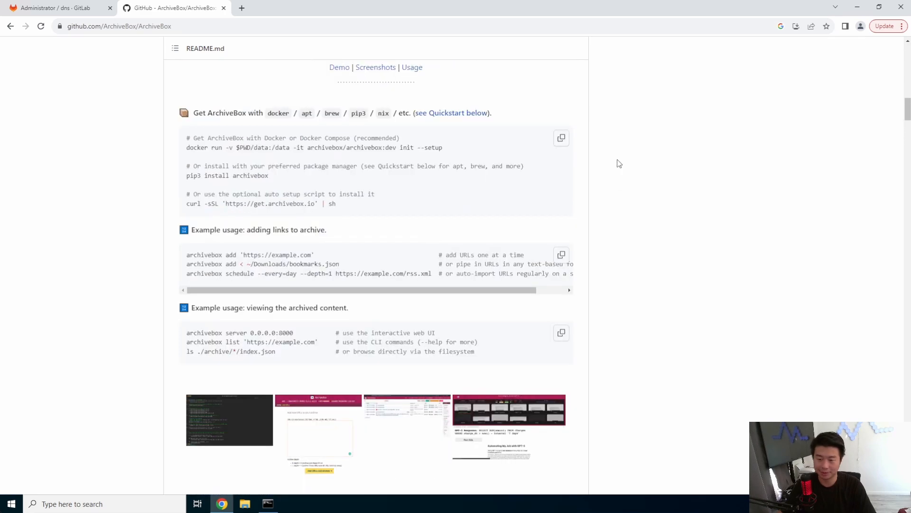
scroll("down", 3)
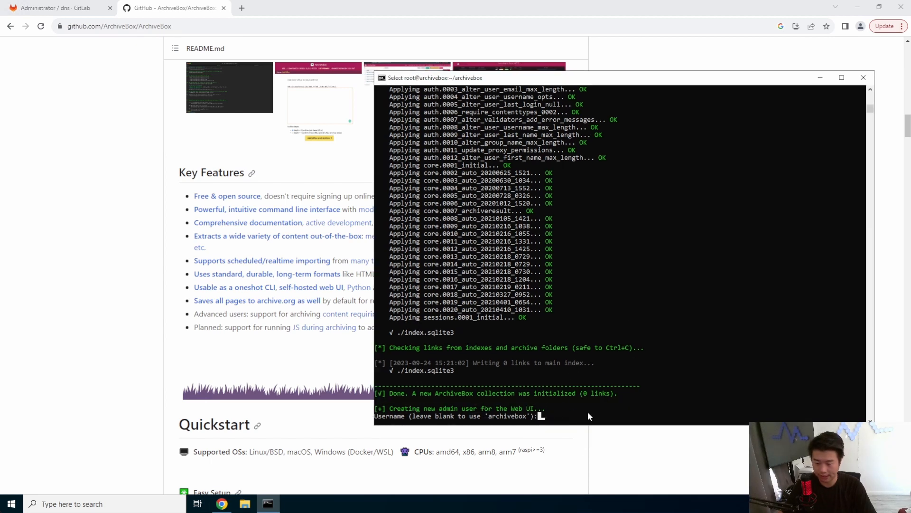
mouse_move(713, 408)
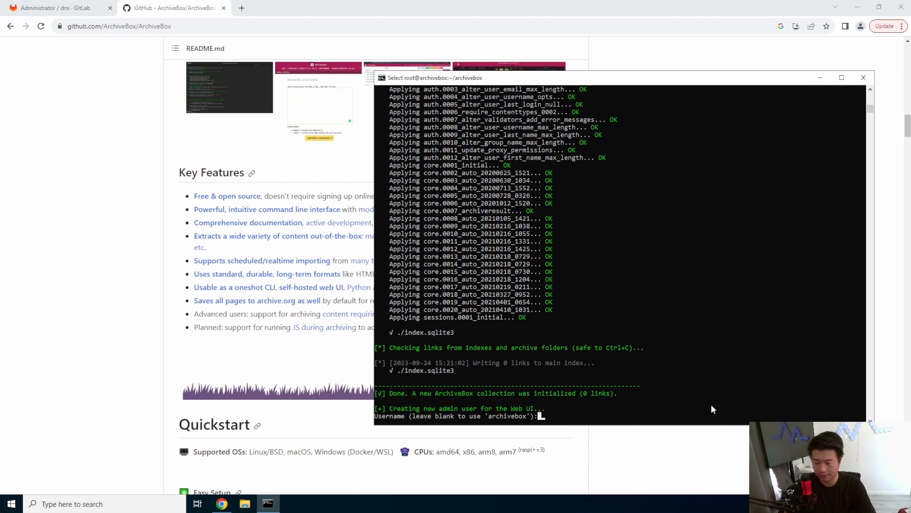
Accept the default admin username and set its password, confirming the re-entry.
key("Return")
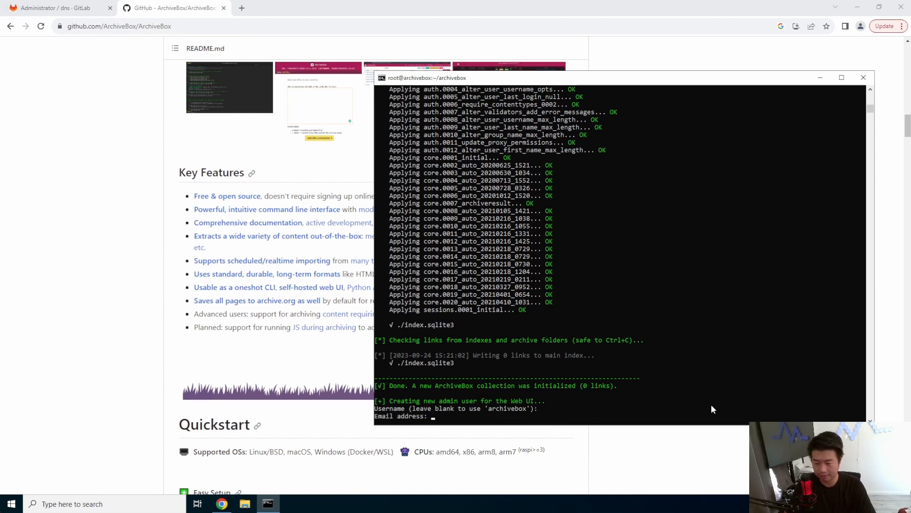
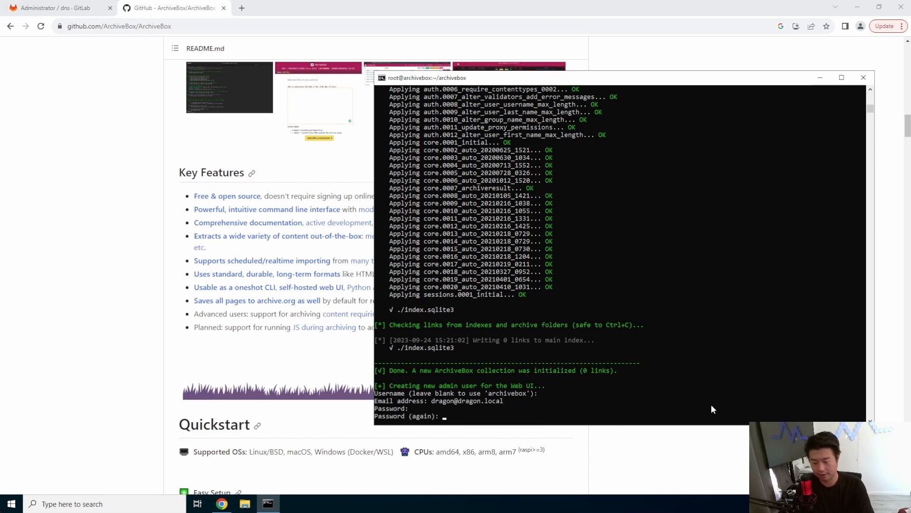
key("Return")
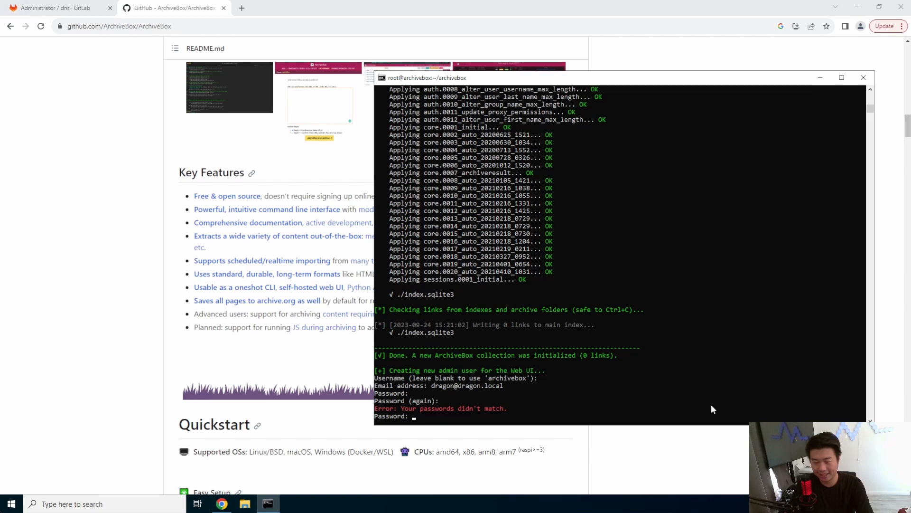
key("Return")
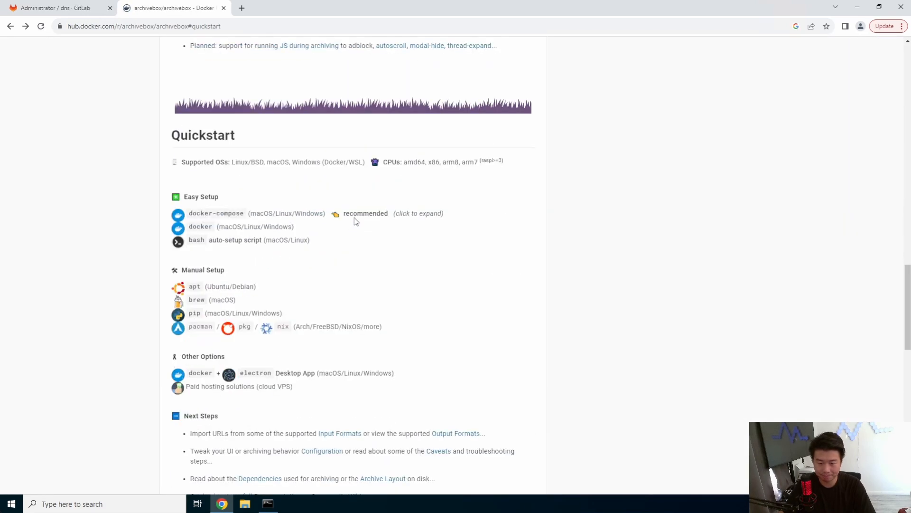
Run docker-compose up -d, then check container status with ps au and docker ps -a.
left_click(365, 213)
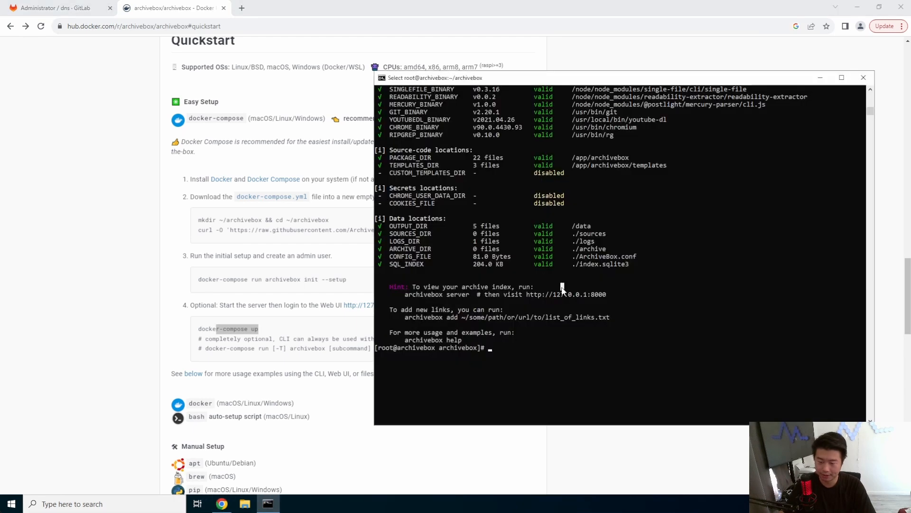
type("docker-compose up -d")
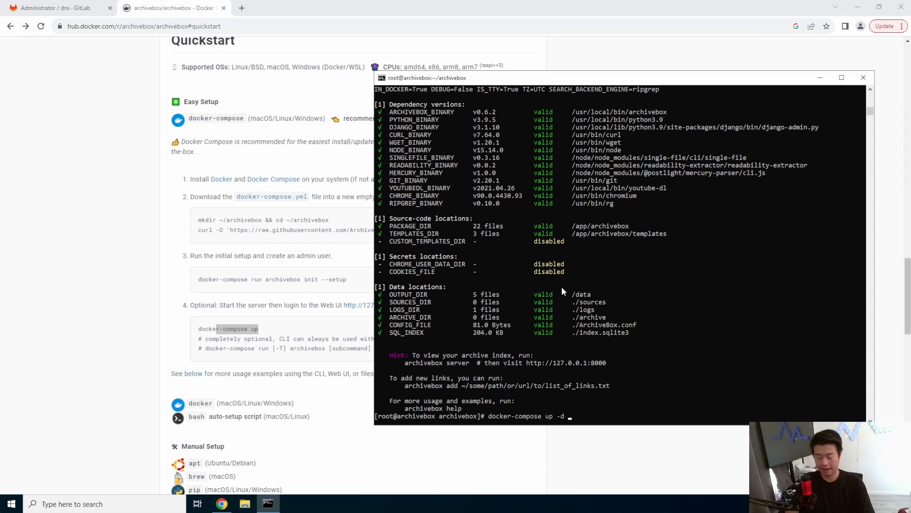
key("Return")
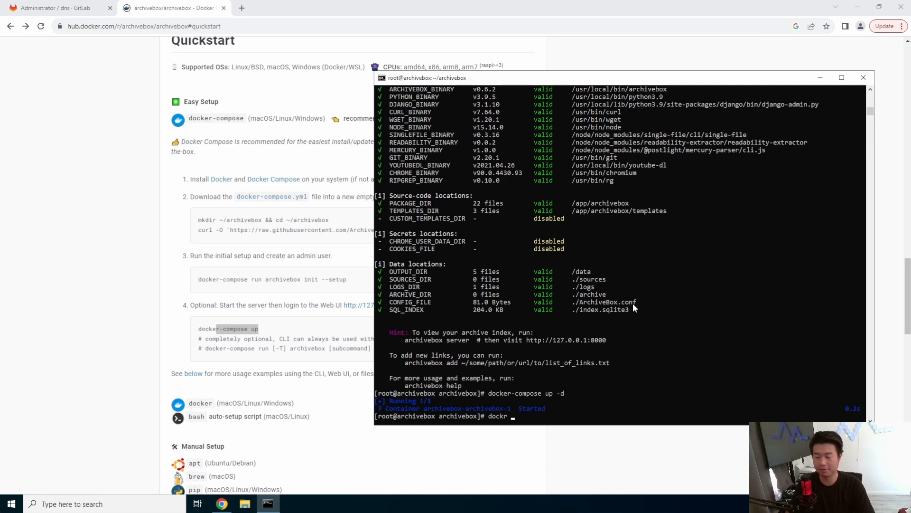
type("ps au")
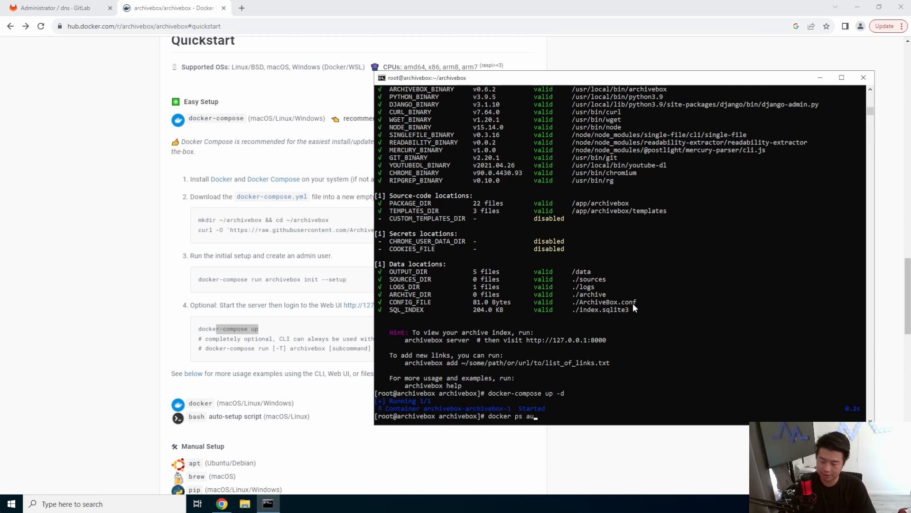
key("Return")
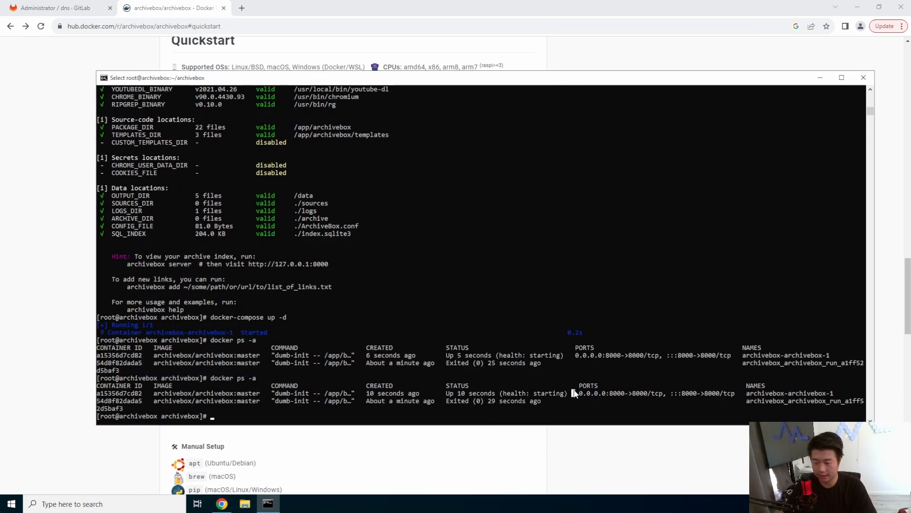
type("docker ps -a")
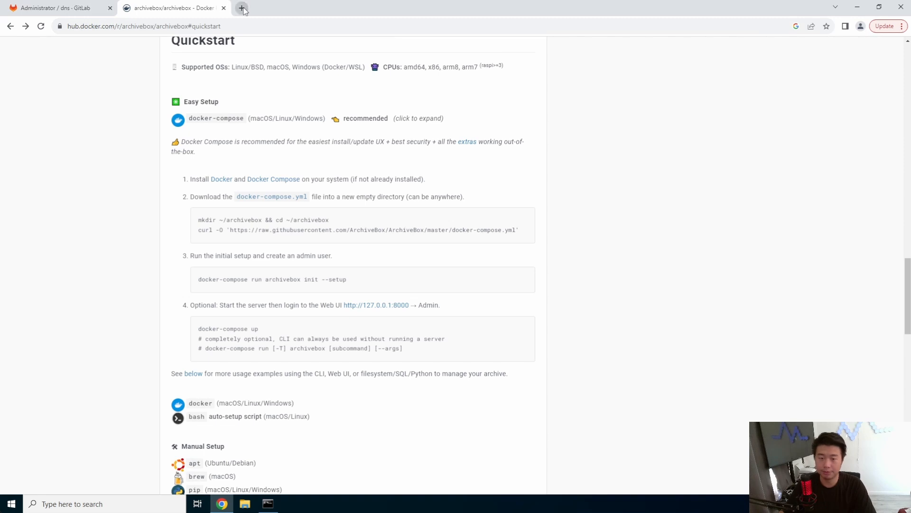
Browse to archivebox.dragon.local in a new tab and correct the port to 8000 after the refusal.
left_click(244, 8)
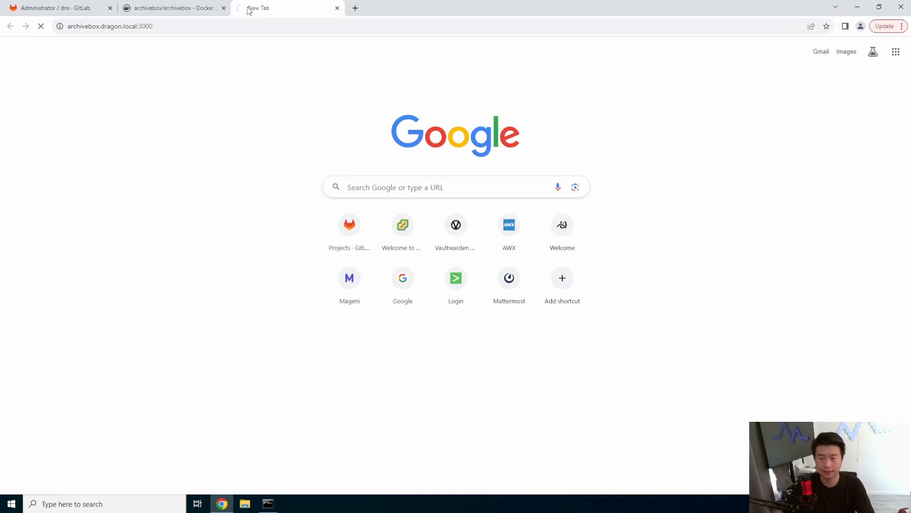
left_click(267, 503)
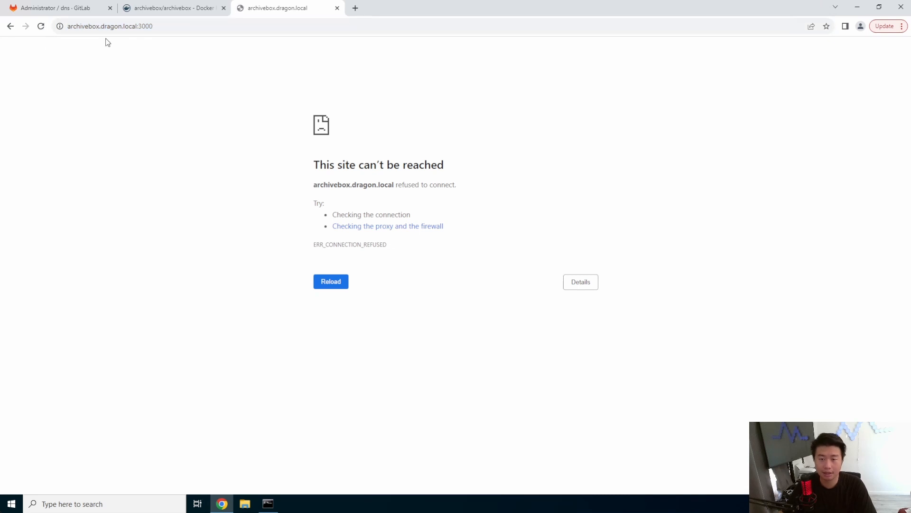
left_click(267, 503)
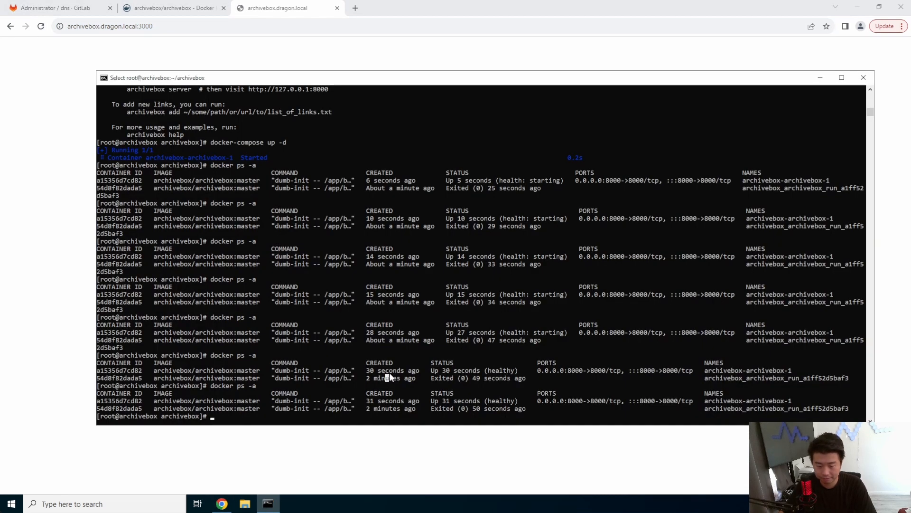
mouse_move(172, 63)
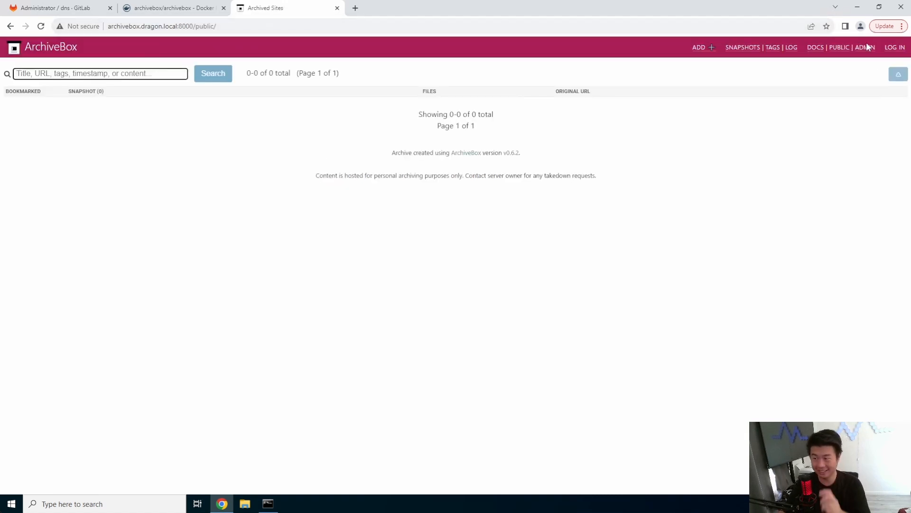
Sign in as the archivebox admin user and go to the Add new URLs form.
left_click(894, 47)
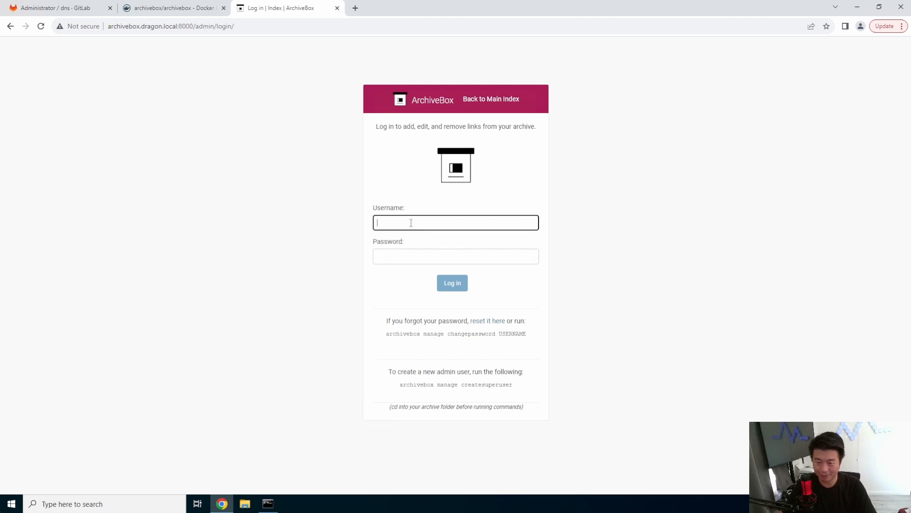
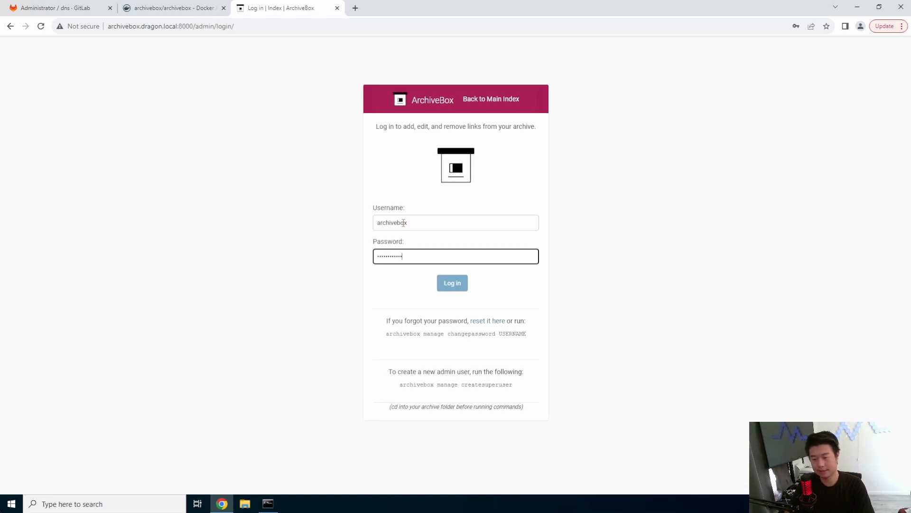
left_click(452, 282)
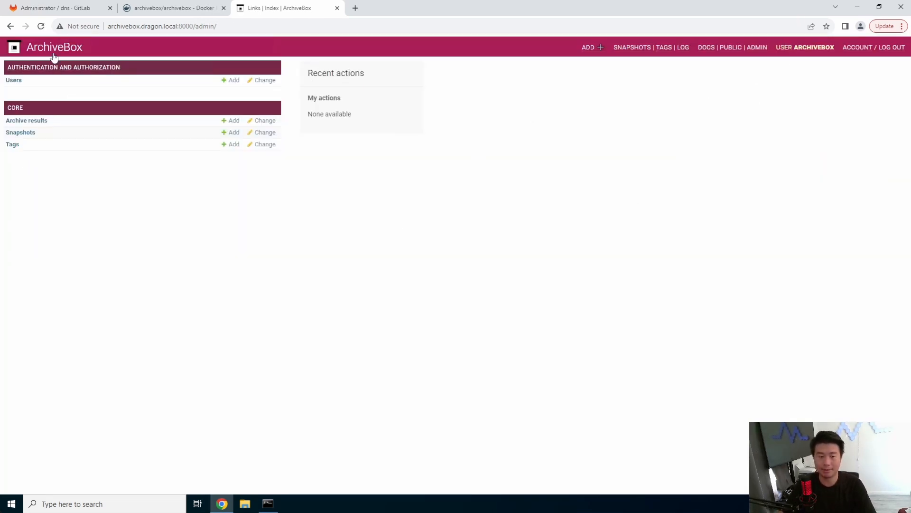
left_click(588, 47)
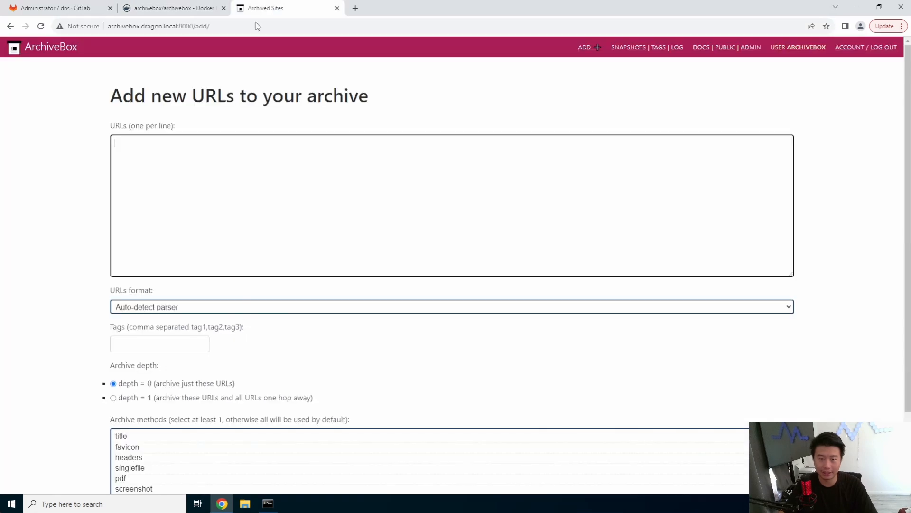
type("https://hub.docker.com/r/archivebox/archivebox#quickstart")
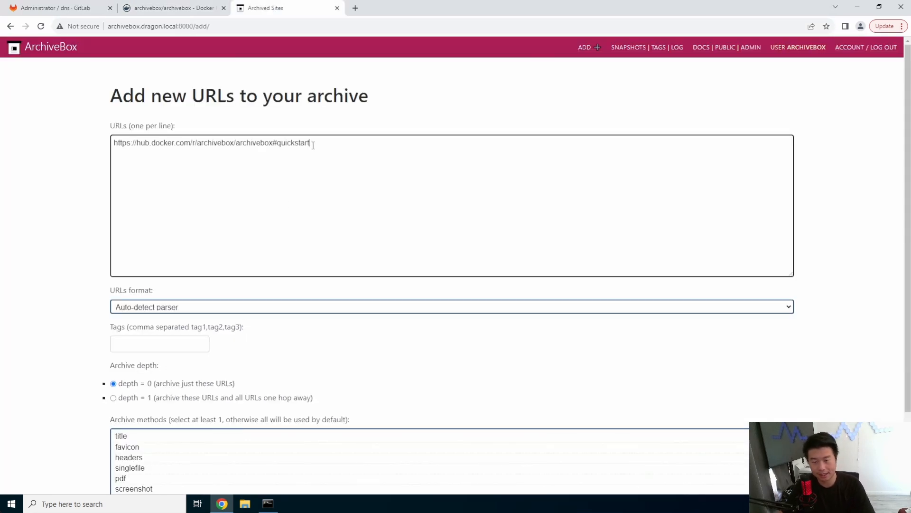
key("Backspace")
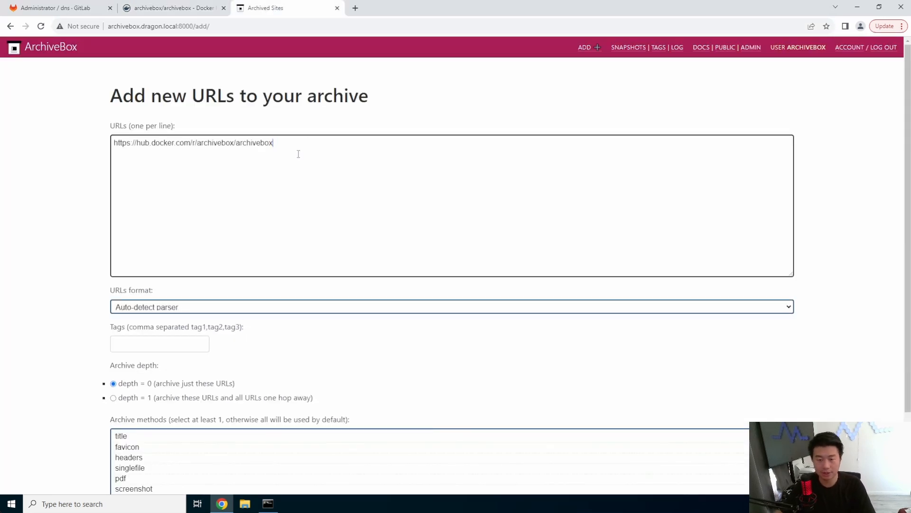
scroll("down", 3)
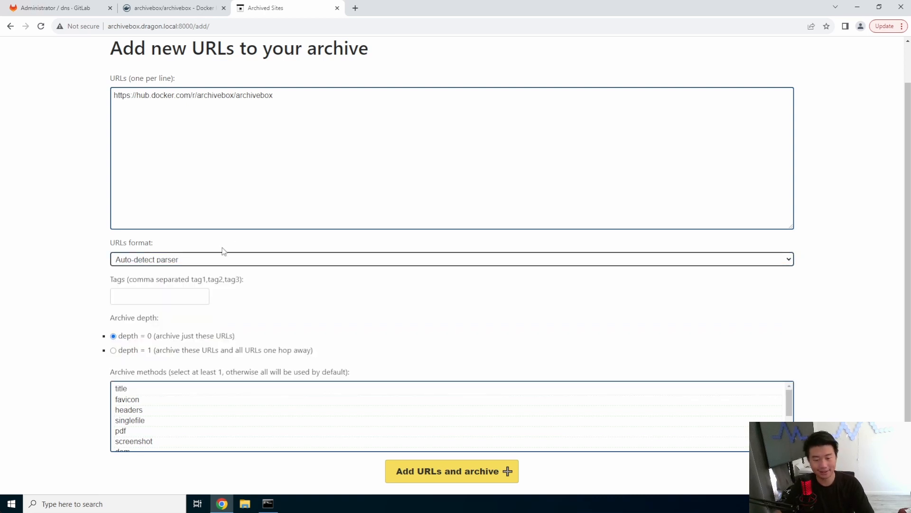
mouse_move(182, 192)
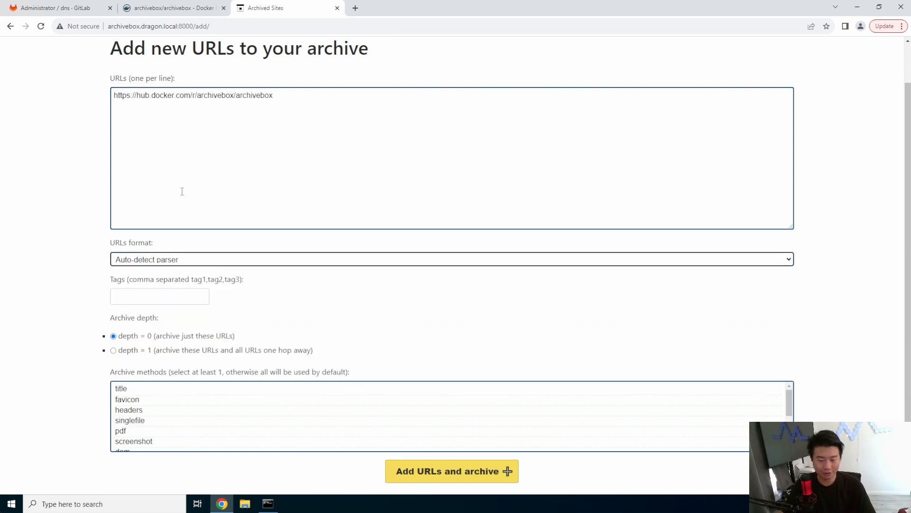
scroll("down", 3)
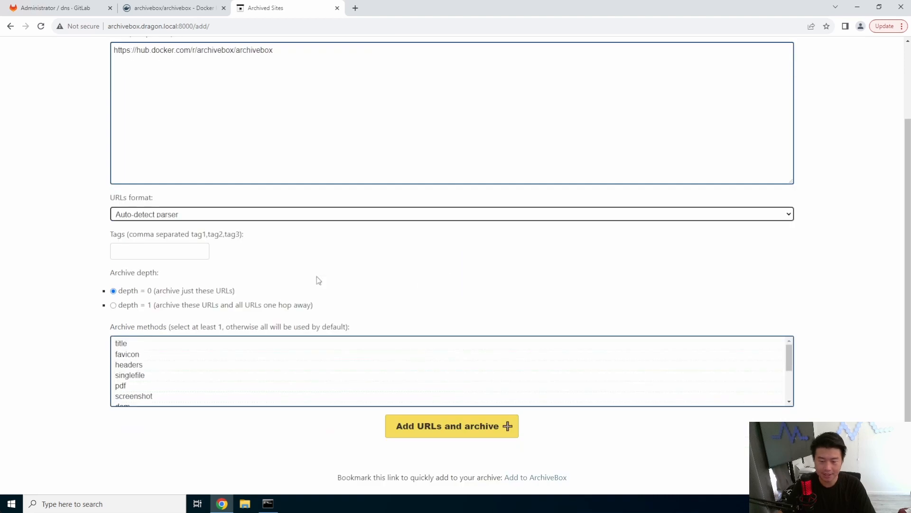
mouse_move(244, 362)
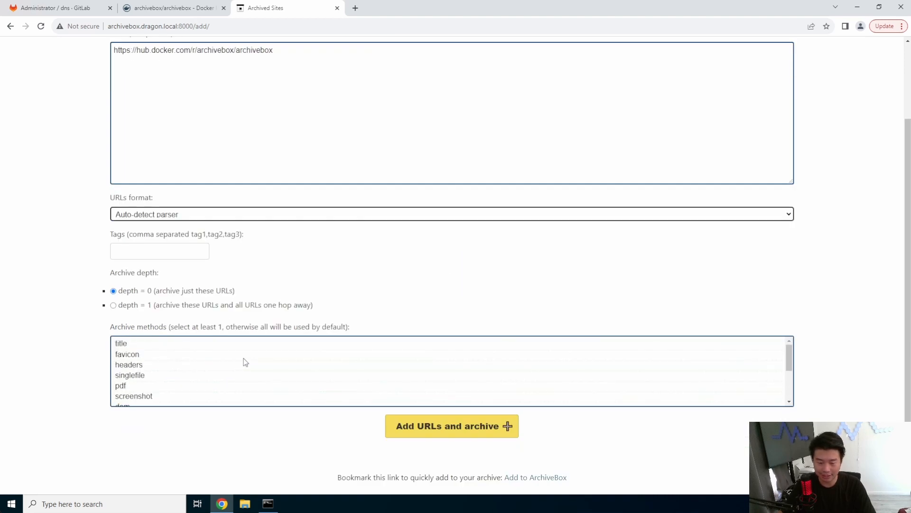
mouse_move(187, 417)
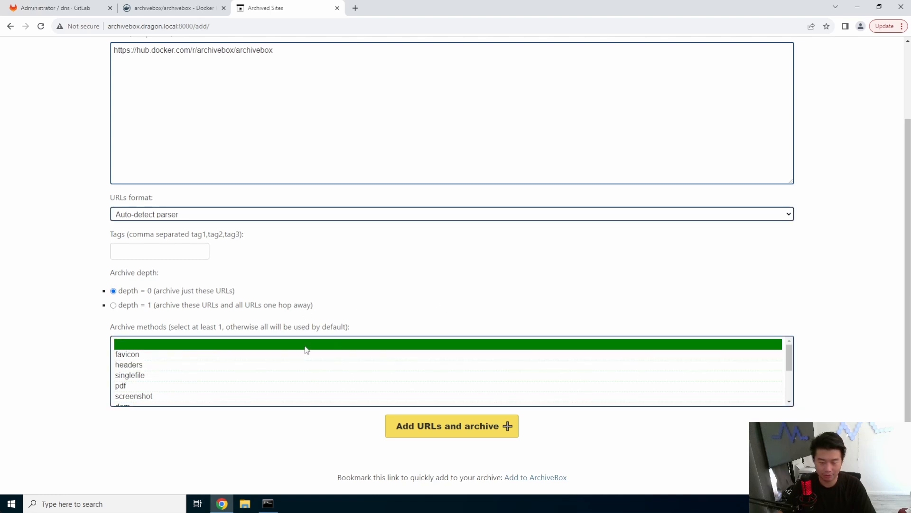
mouse_move(181, 435)
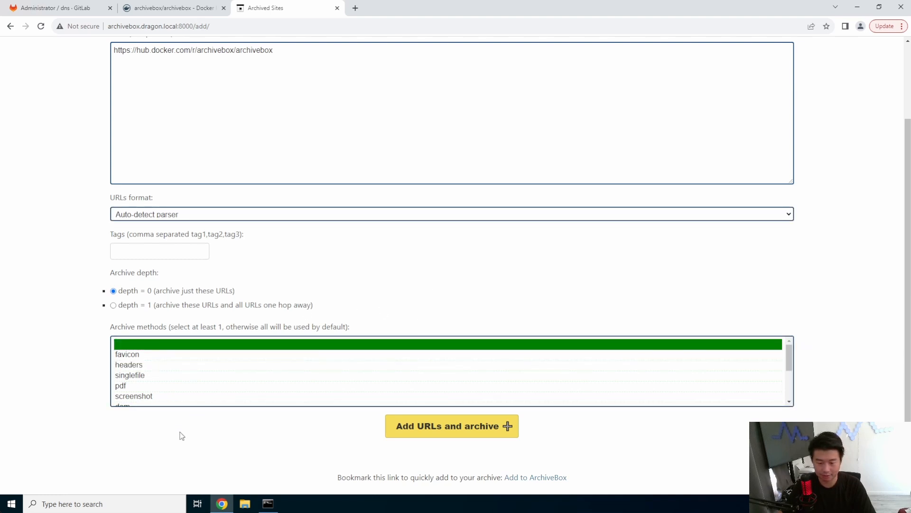
Re-enter the Docker Hub archivebox URL and submit it with Add URLs and archive.
left_click(126, 354)
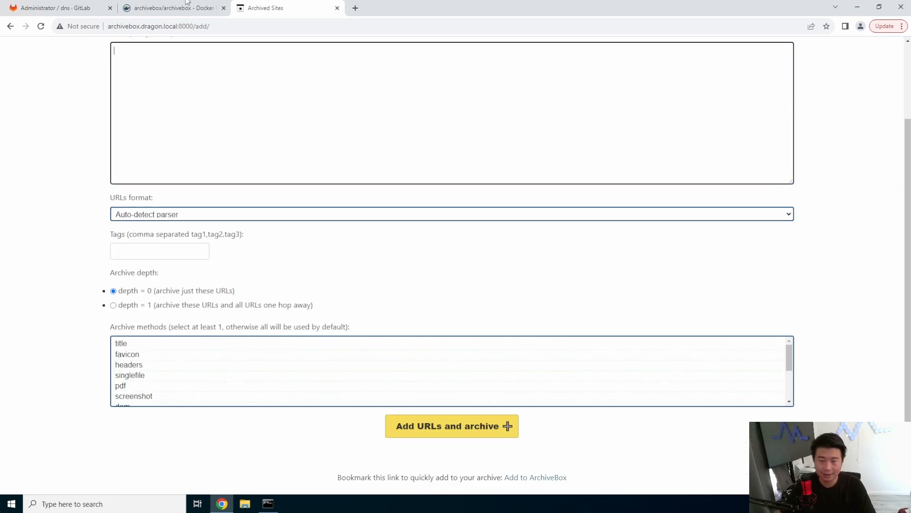
type("https://hub.docker.com/r/archivebox/archivebox#quickstart")
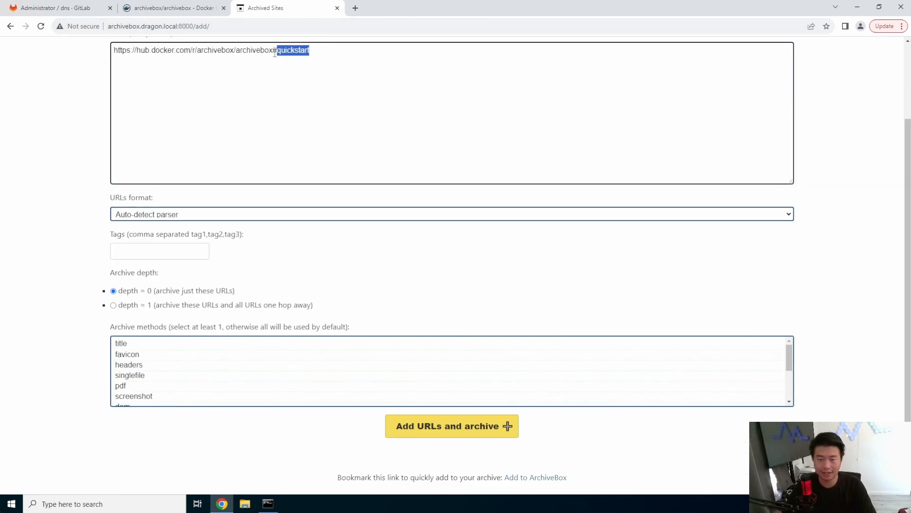
left_click(452, 426)
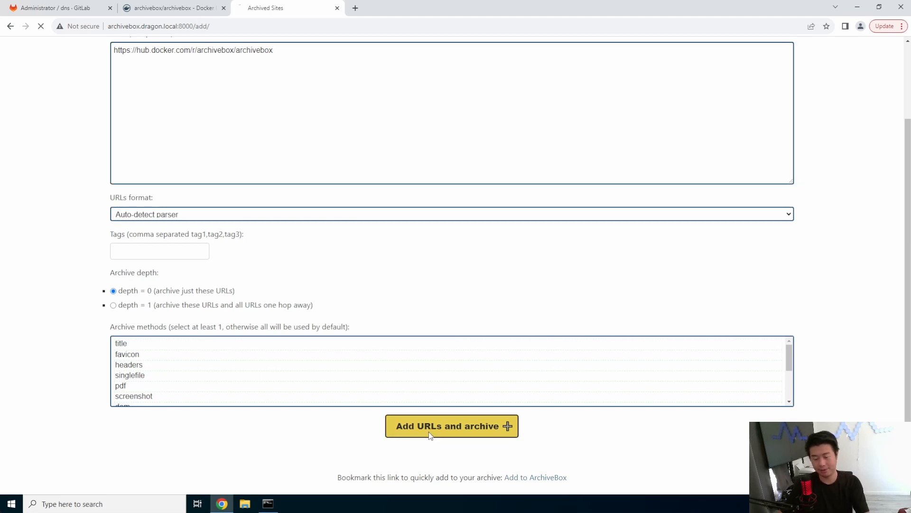
Follow the Log link and review the succeeded title, favicon and headers results in the new tab.
left_click(451, 426)
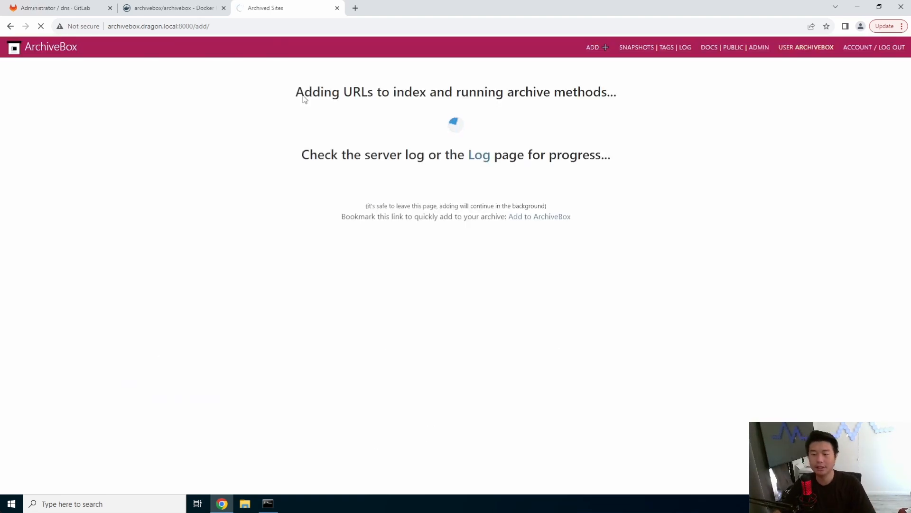
mouse_move(525, 111)
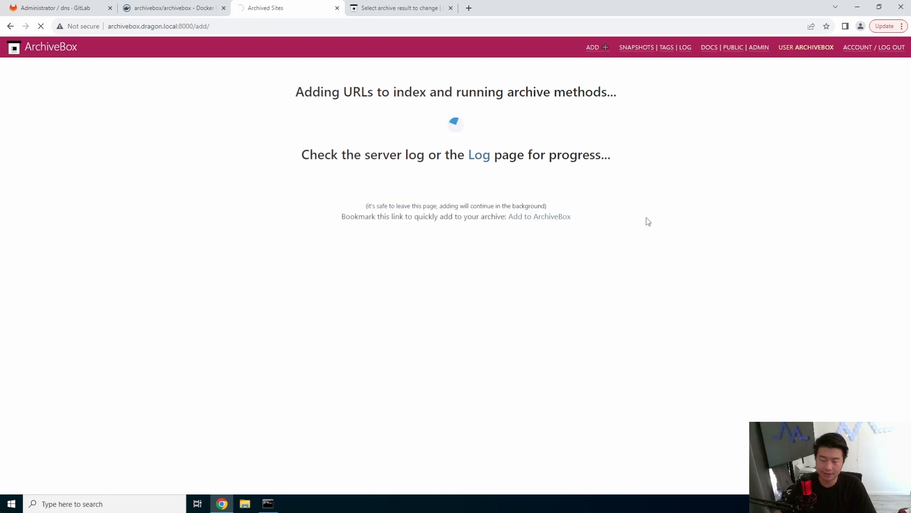
left_click(398, 7)
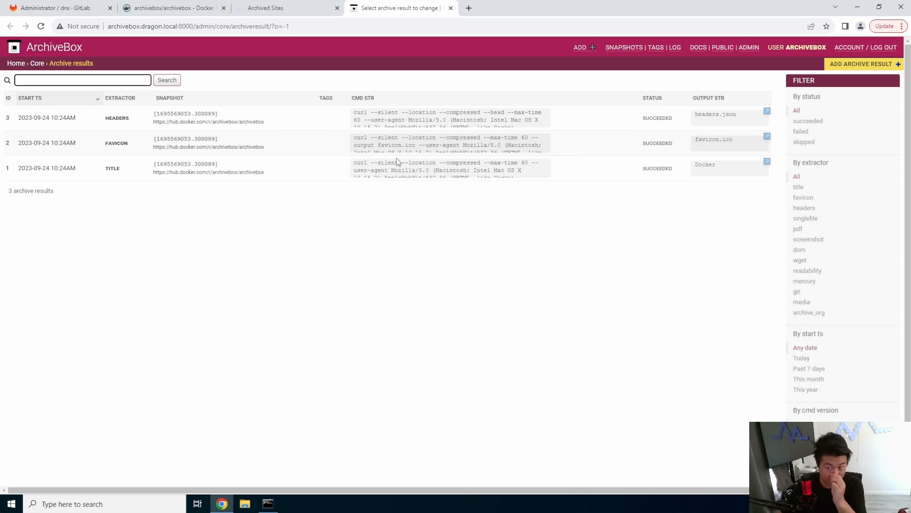
mouse_move(361, 170)
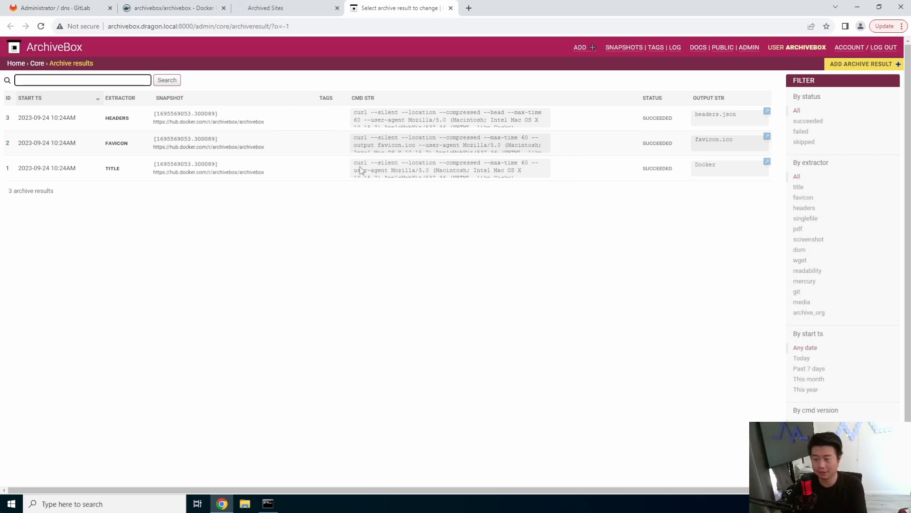
mouse_move(567, 89)
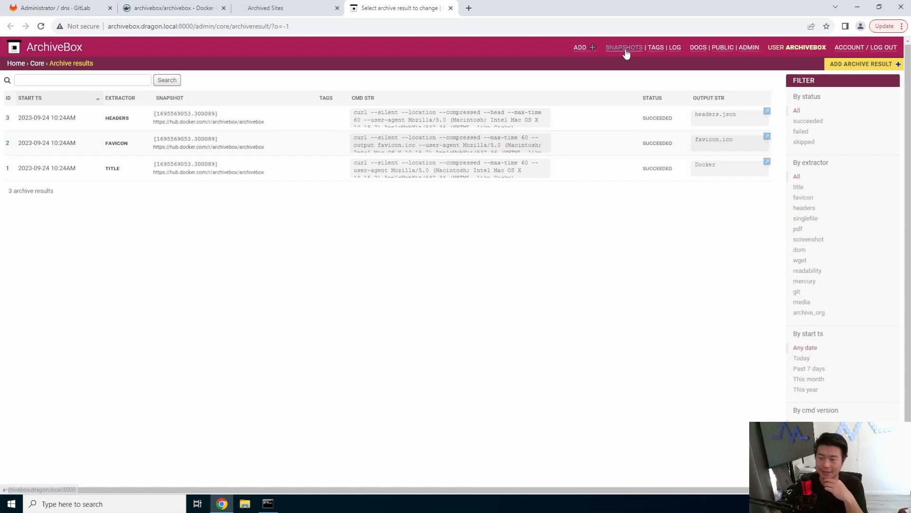
mouse_move(551, 131)
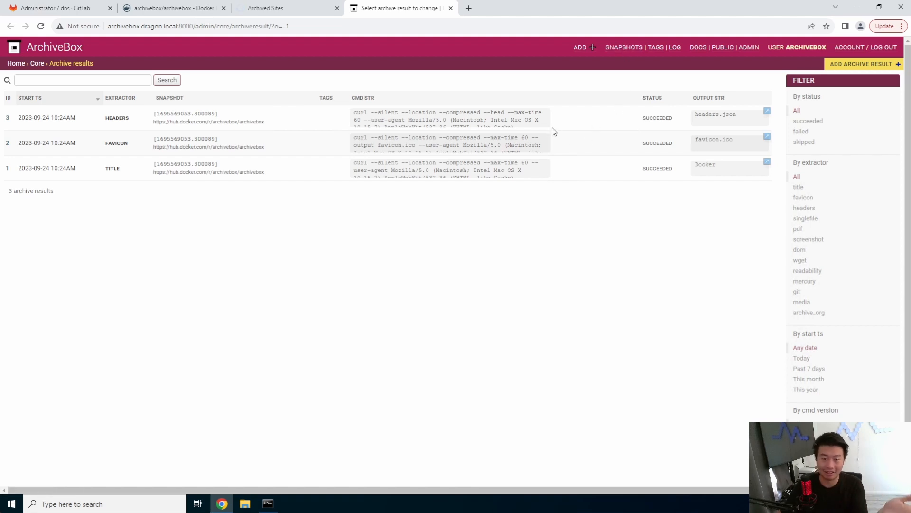
scroll("down", 3)
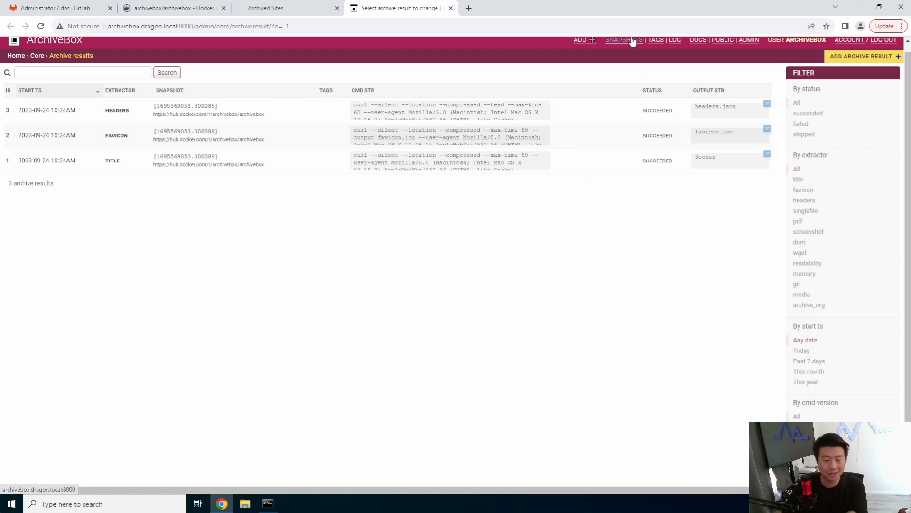
From Snapshots, open the Docker Hub entry and view its snapshot index.
left_click(632, 40)
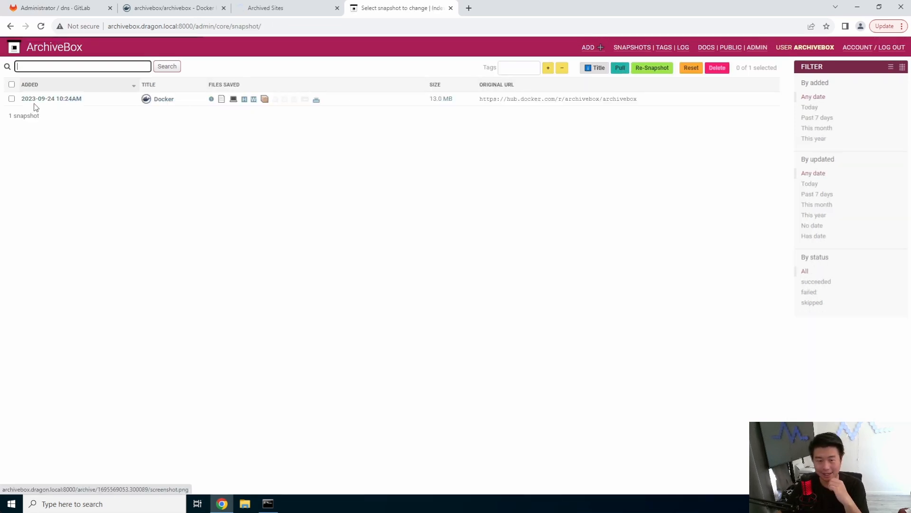
left_click(164, 97)
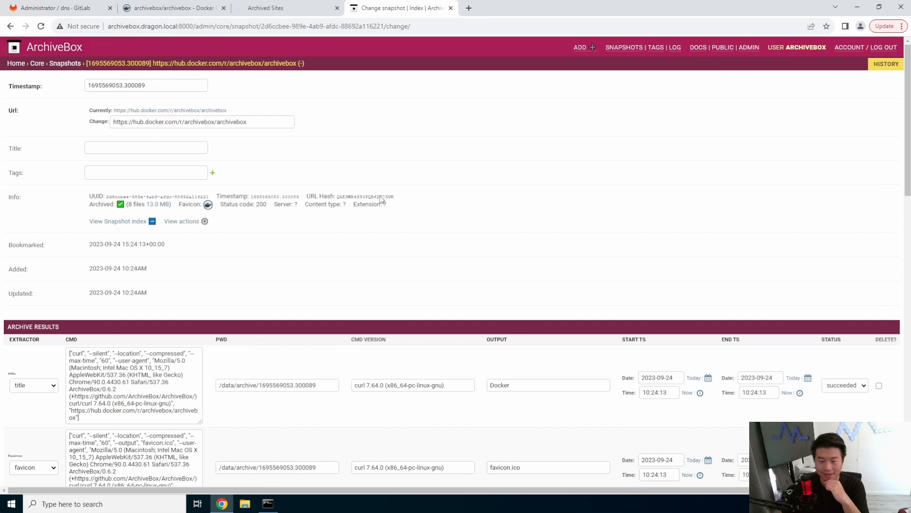
left_click(118, 221)
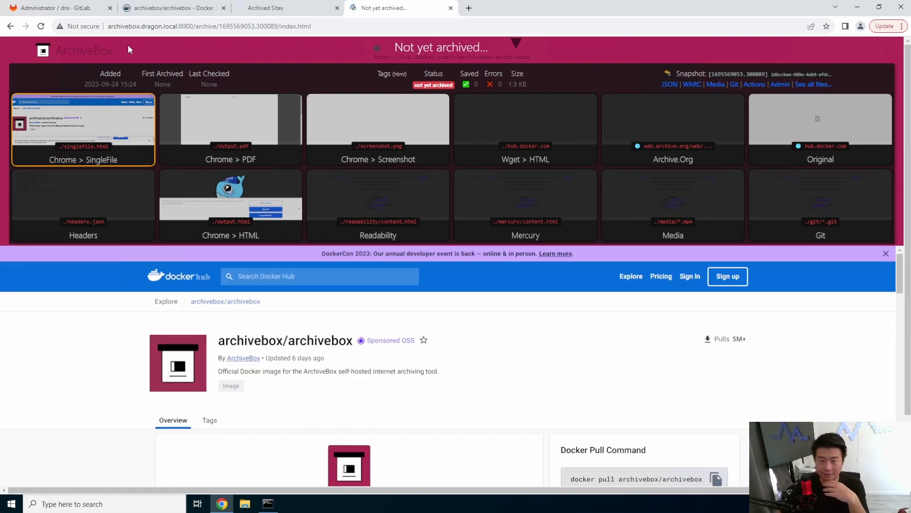
scroll("down", 3)
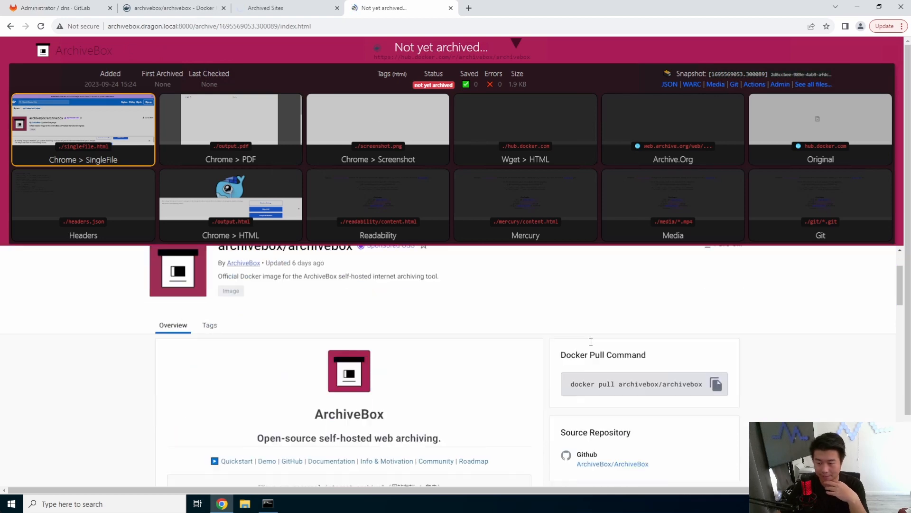
scroll("down", 3)
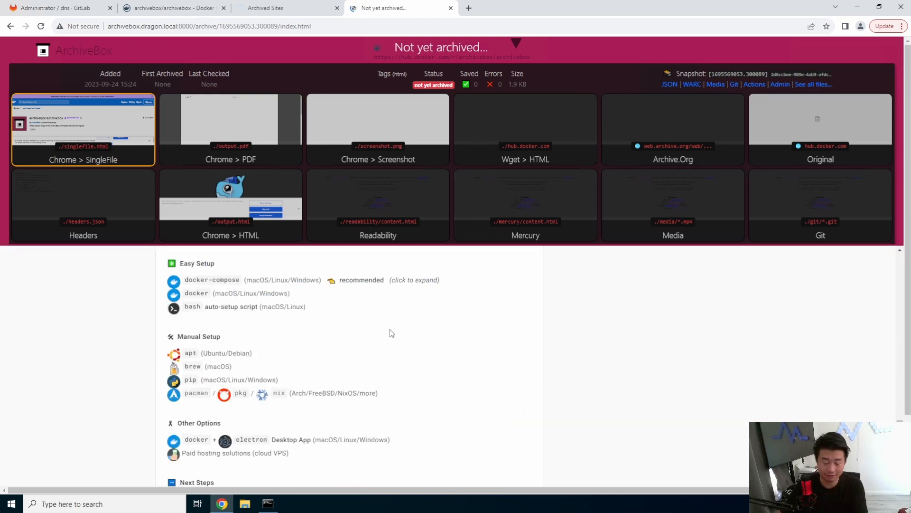
scroll("down", 3)
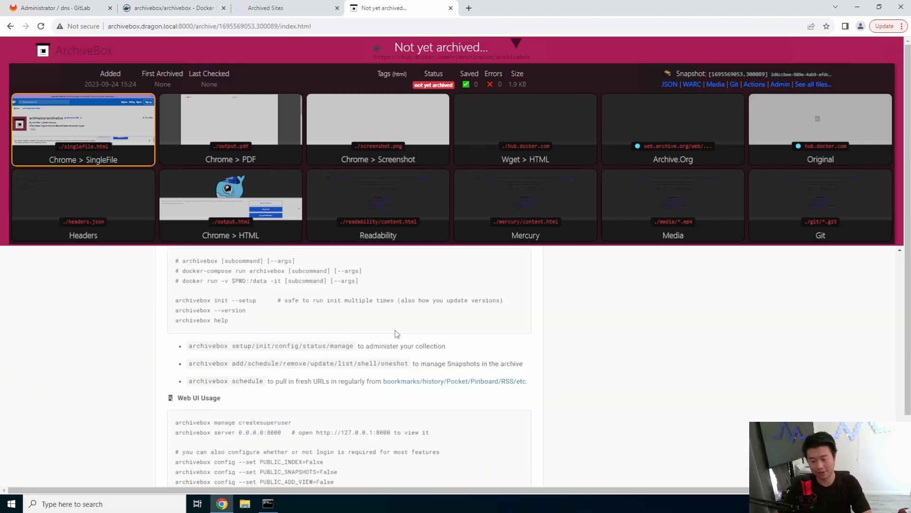
scroll("up", 3)
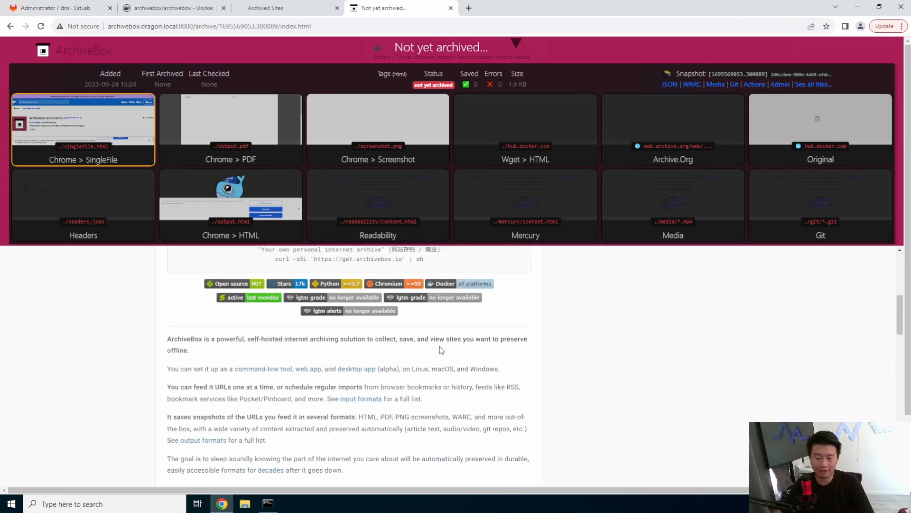
scroll("down", 3)
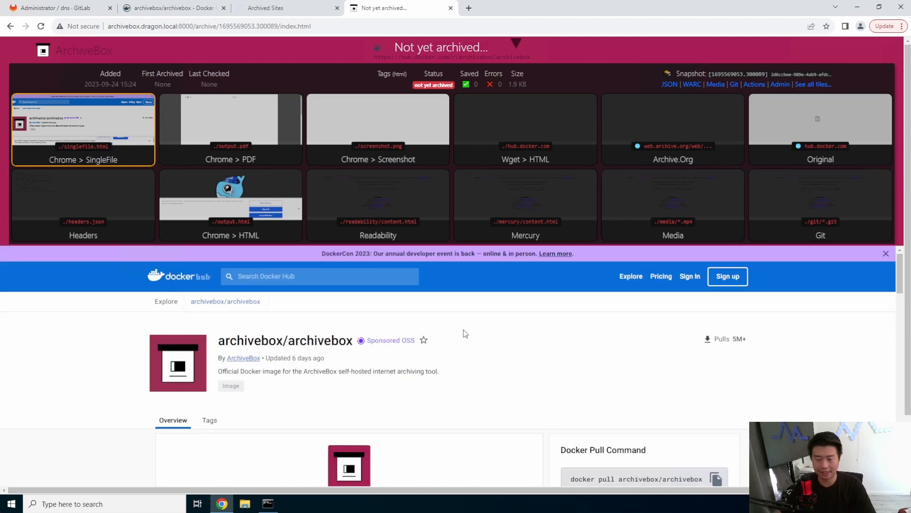
mouse_move(425, 290)
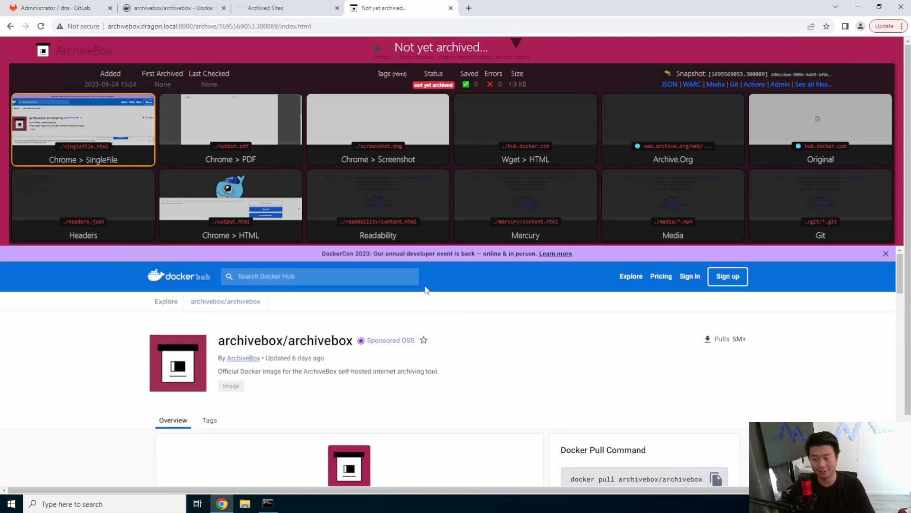
scroll("down", 3)
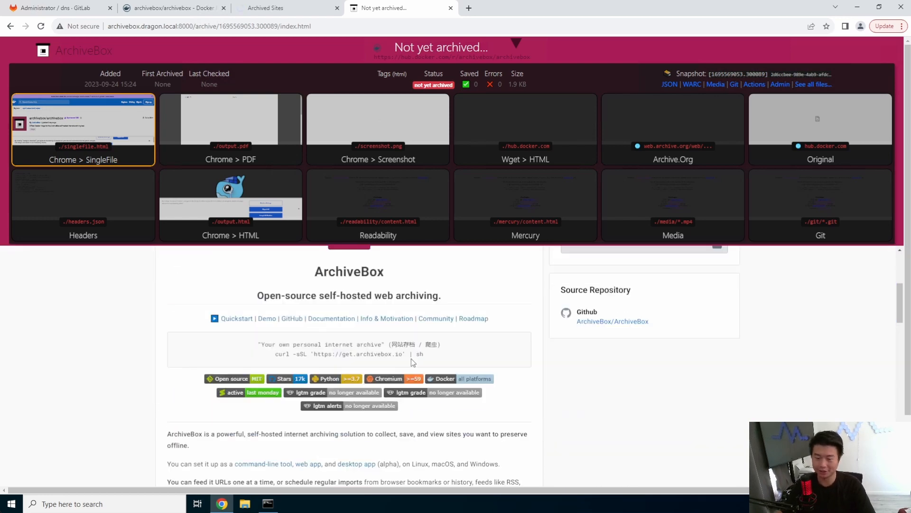
scroll("down", 3)
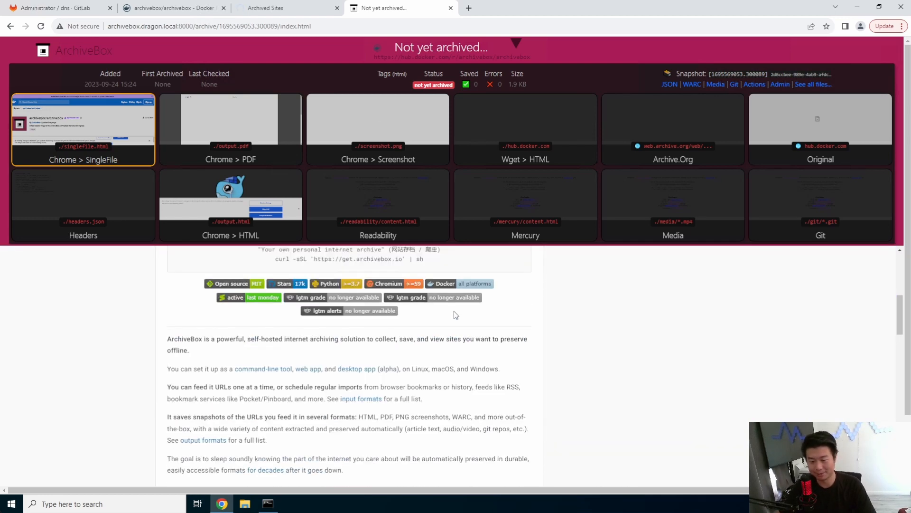
scroll("down", 3)
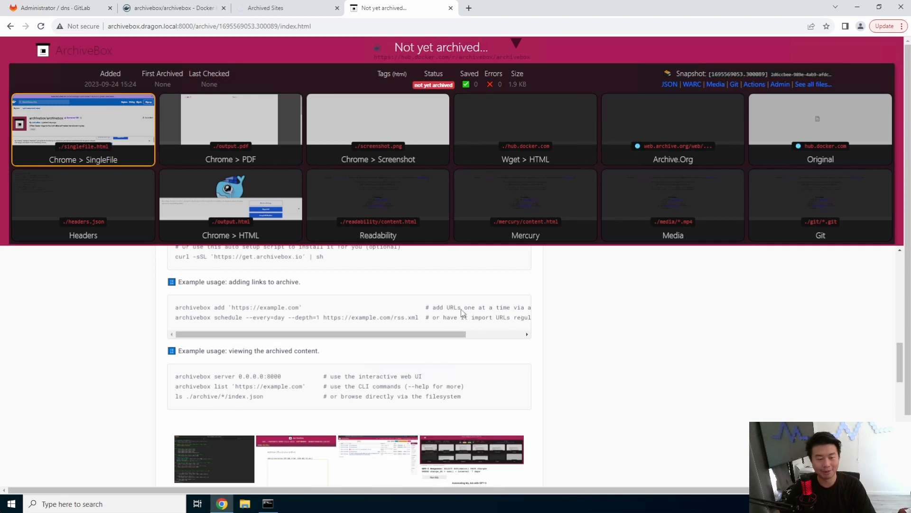
scroll("down", 3)
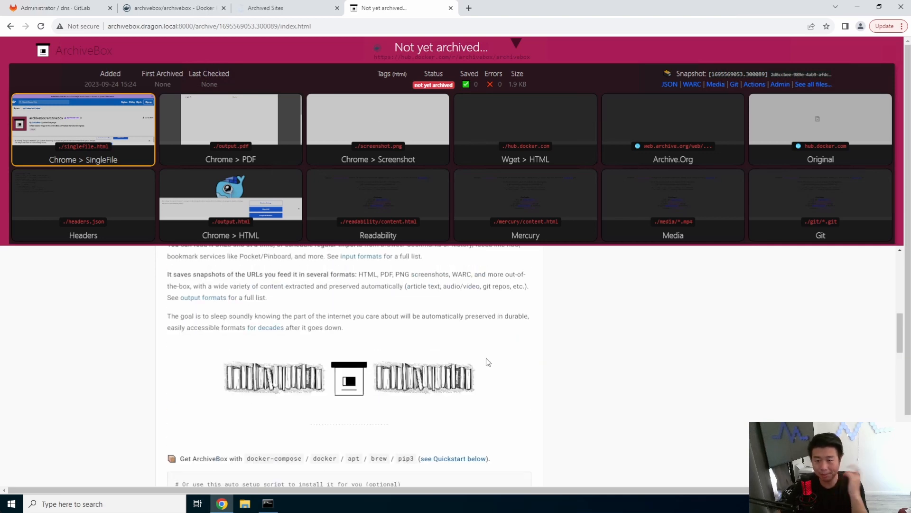
scroll("up", 3)
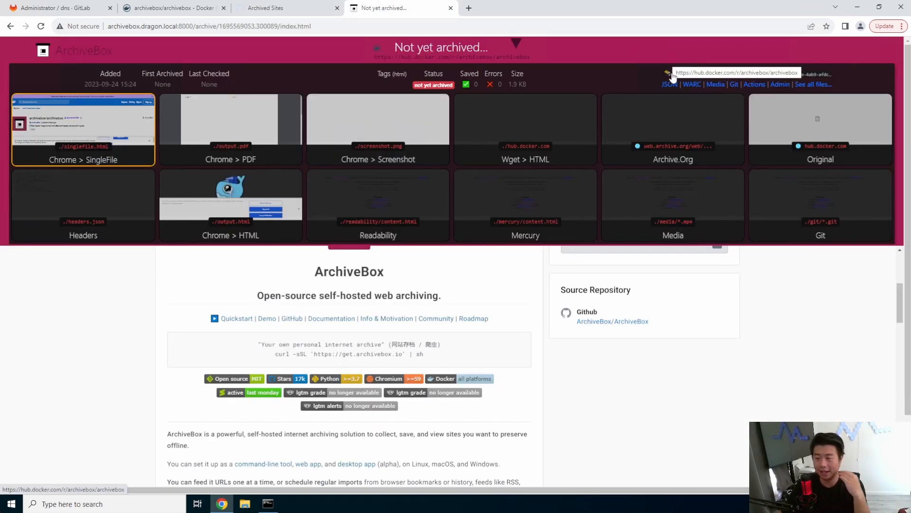
mouse_move(654, 93)
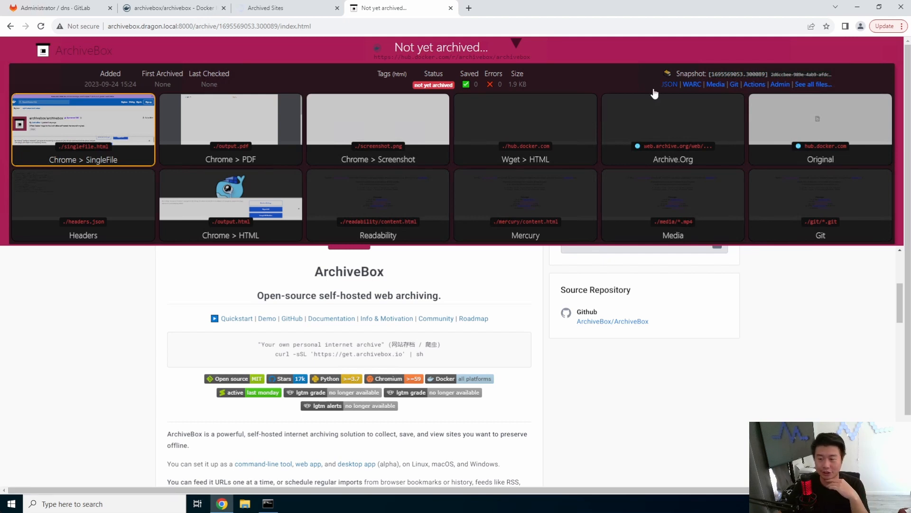
mouse_move(543, 68)
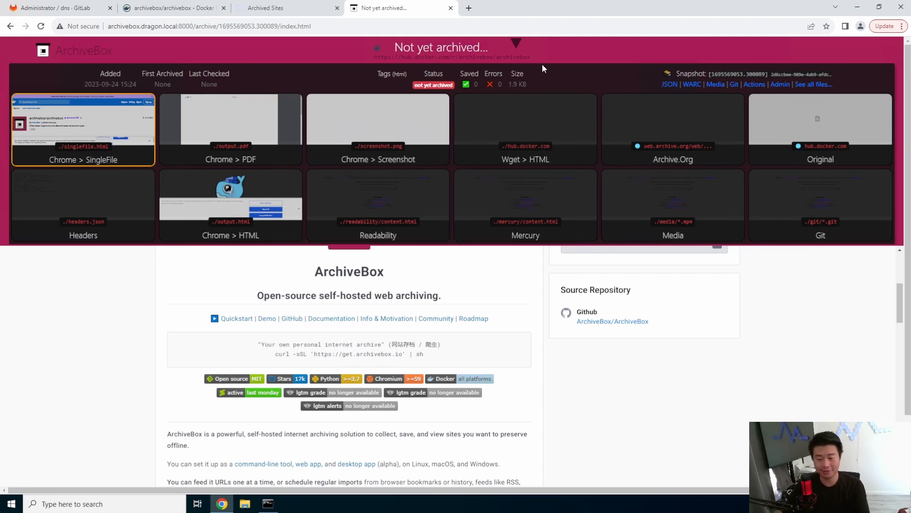
mouse_move(612, 134)
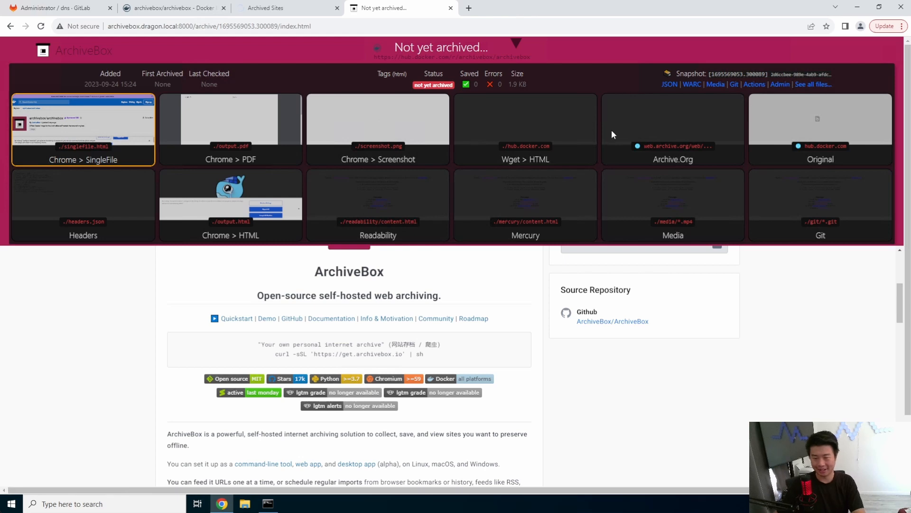
mouse_move(602, 89)
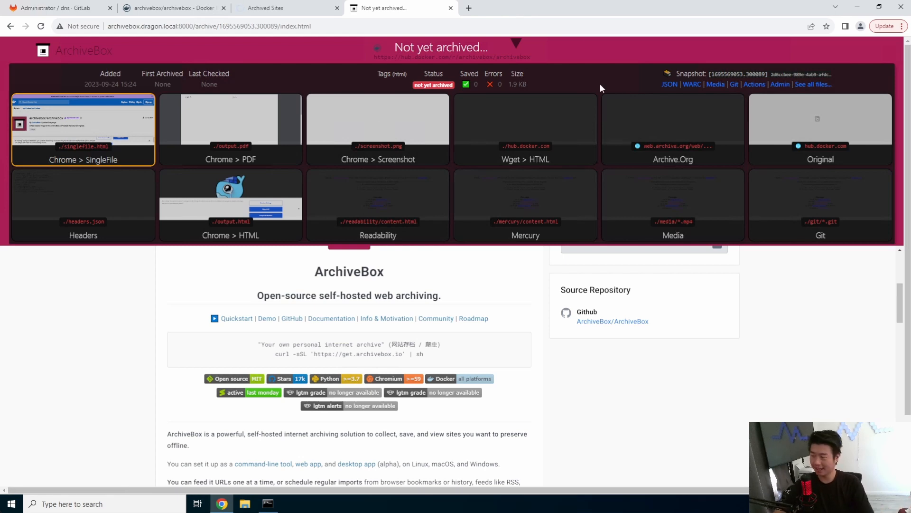